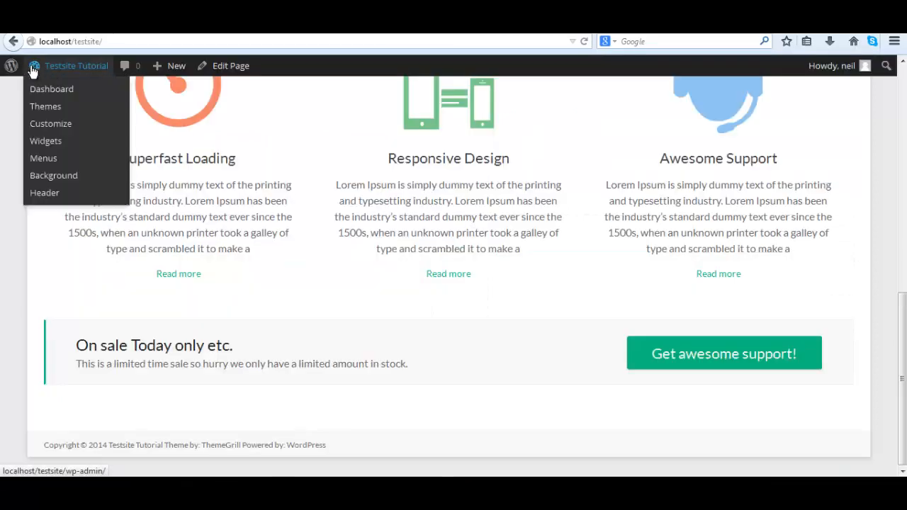
Go from the Dashboard to Appearance > Widgets and reach the Business Middle Left Sidebar area
{"action": "left_click", "coordinate": [51, 88]}
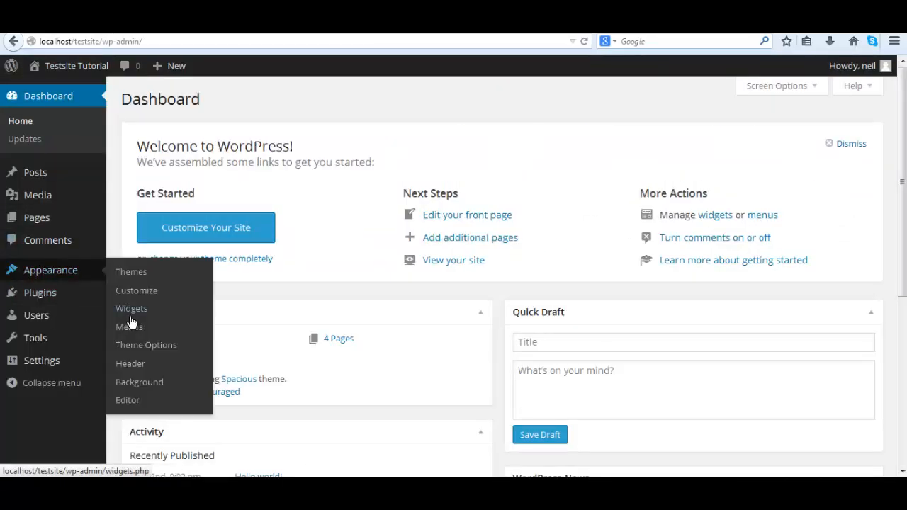
{"action": "left_click", "coordinate": [131, 309]}
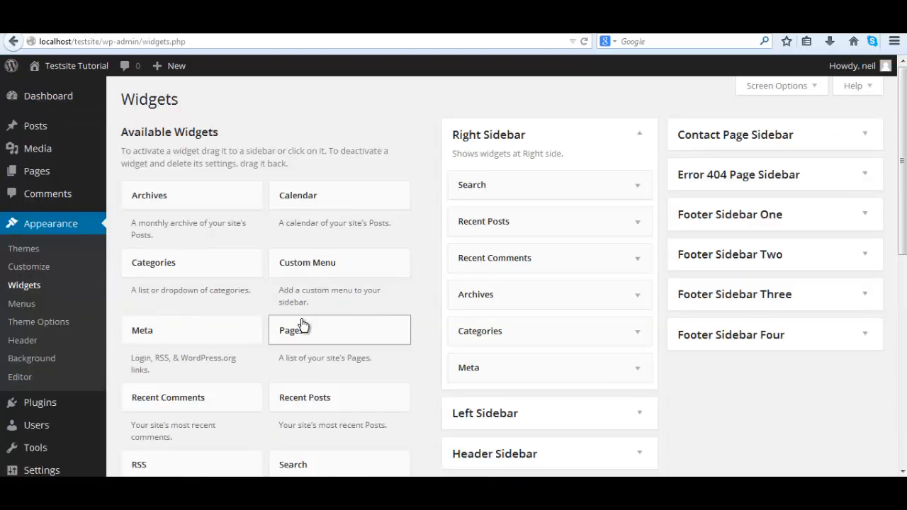
{"action": "scroll", "scroll_direction": "down", "scroll_amount": 3}
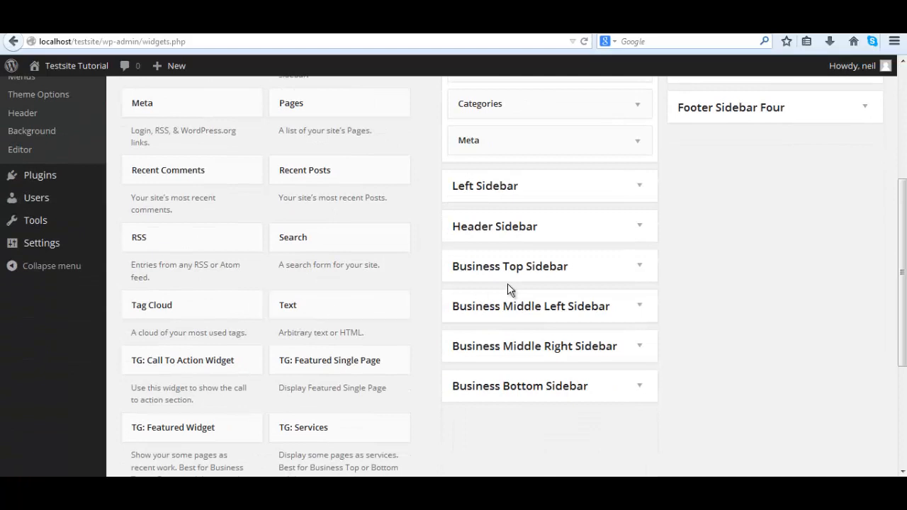
{"action": "mouse_move", "coordinate": [604, 315]}
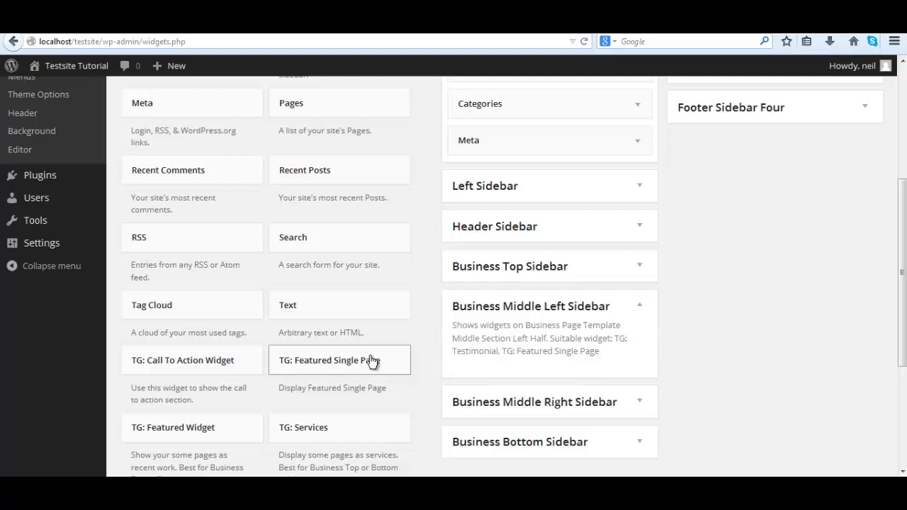
{"action": "mouse_move", "coordinate": [366, 341]}
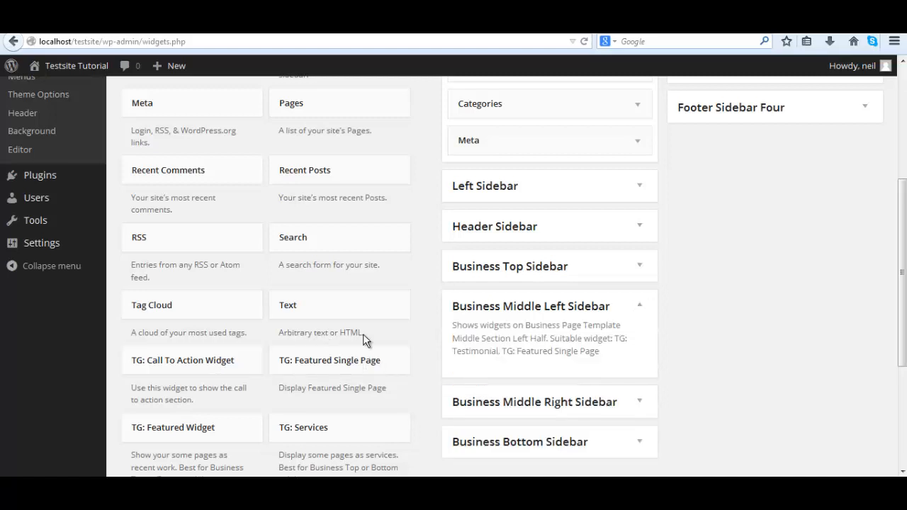
Fill a TG: Testimonial in Business Middle Left Sidebar titled A Super Company, from Mr Custom, CEO
{"action": "scroll", "scroll_direction": "down", "scroll_amount": 3}
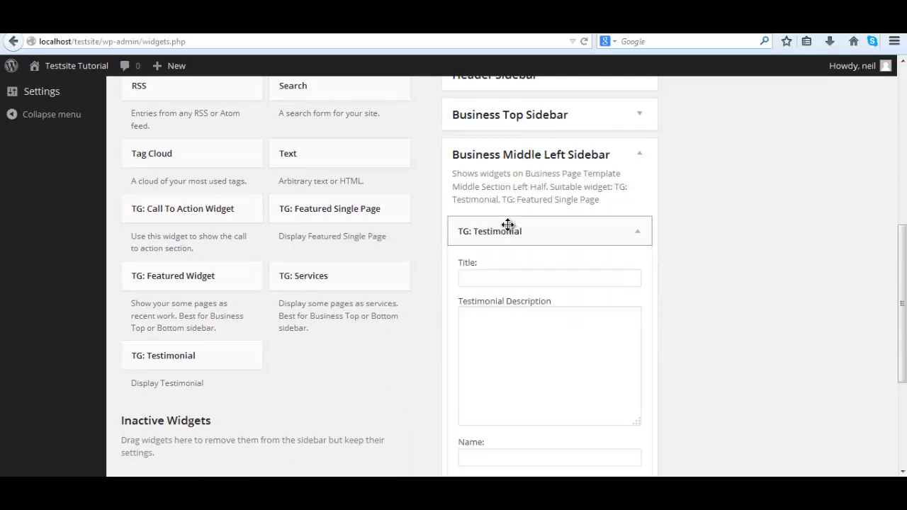
{"action": "left_click", "coordinate": [550, 278]}
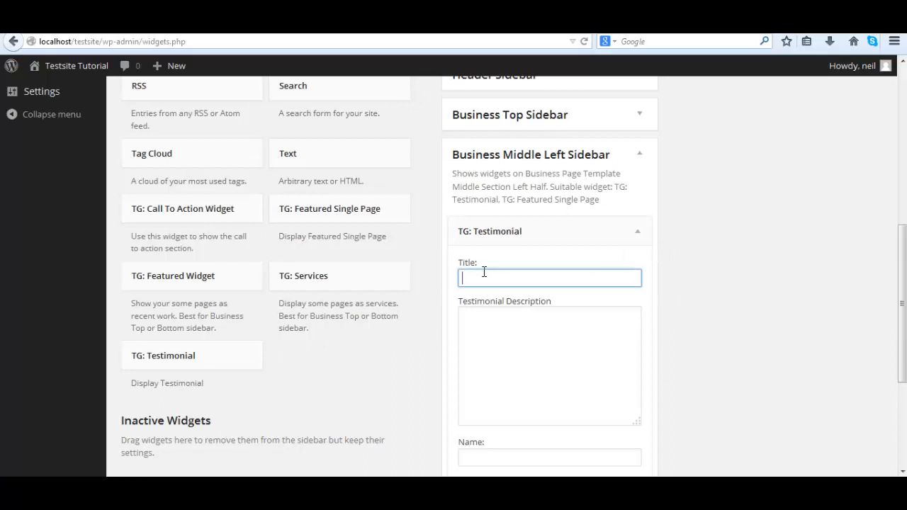
{"action": "type", "text": "A Super Company"}
{"action": "left_click", "coordinate": [550, 365]}
{"action": "type", "text": "This is the best company to do business with"}
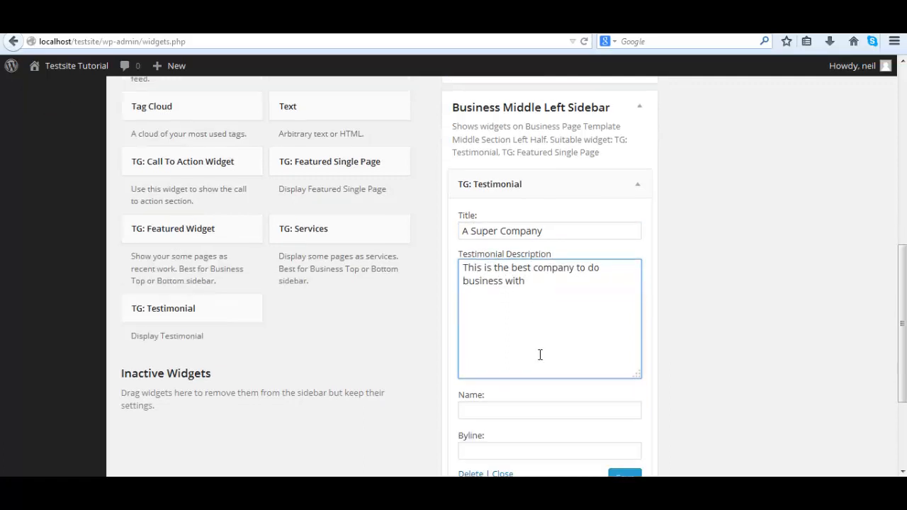
{"action": "type", "text": "Mr Custom"}
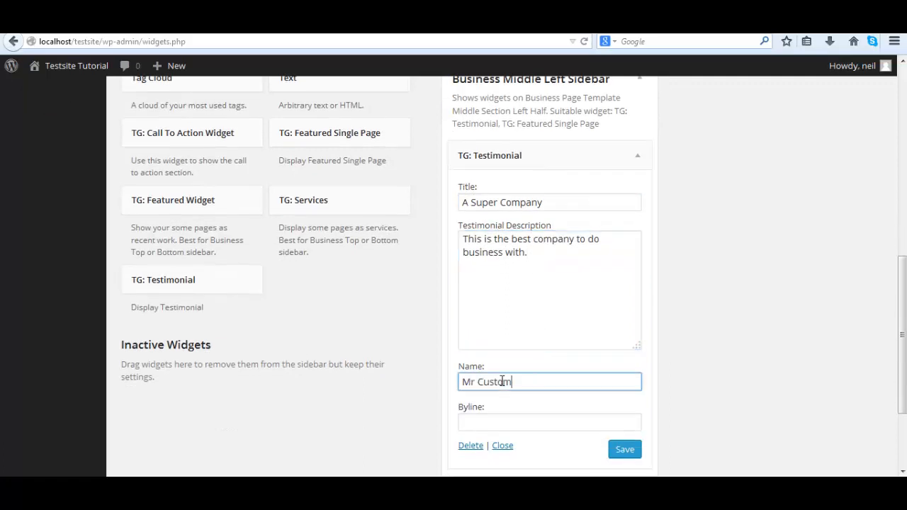
{"action": "type", "text": "CEO"}
{"action": "type", "text": "Awesome Service"}
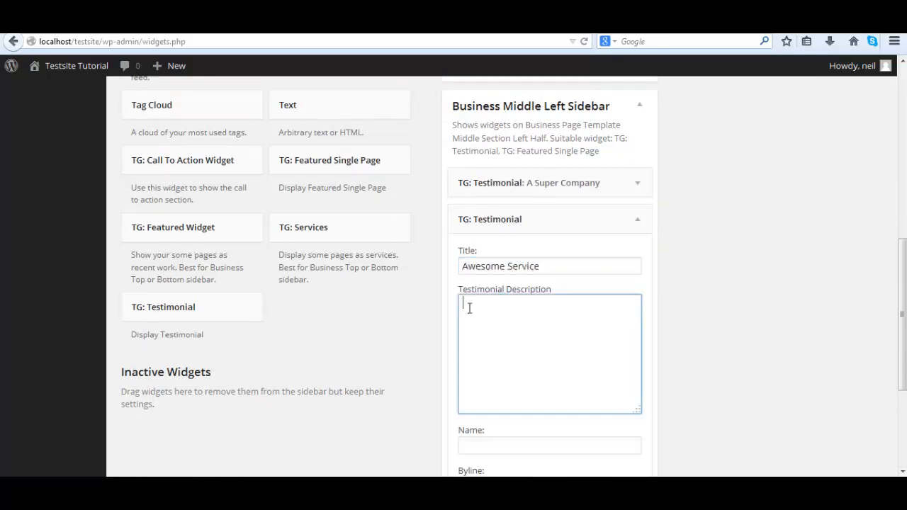
Fill the Awesome Service testimonial: 'Bla Bla Bla etc.' from Mrs Customer, Pres Marketing
{"action": "type", "text": "Bla Bla Bla etc."}
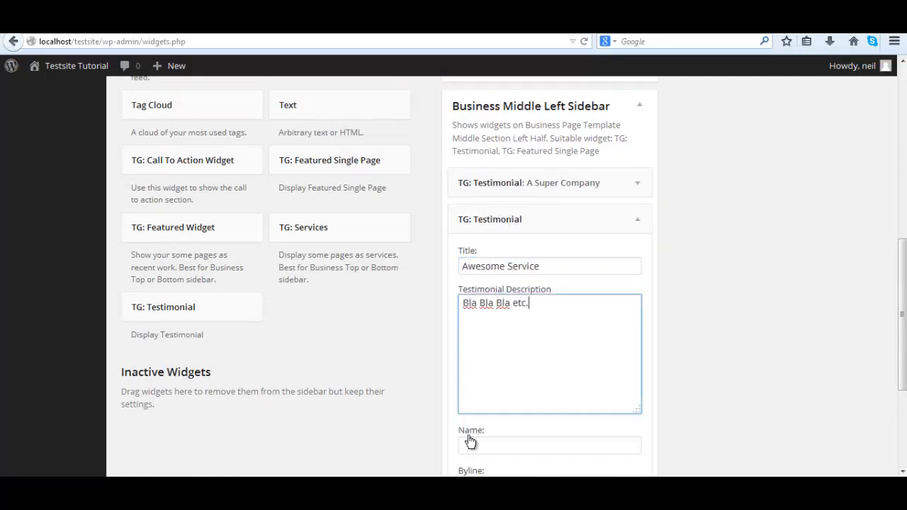
{"action": "type", "text": "Mrs Customer 1"}
{"action": "type", "text": "Pres"}
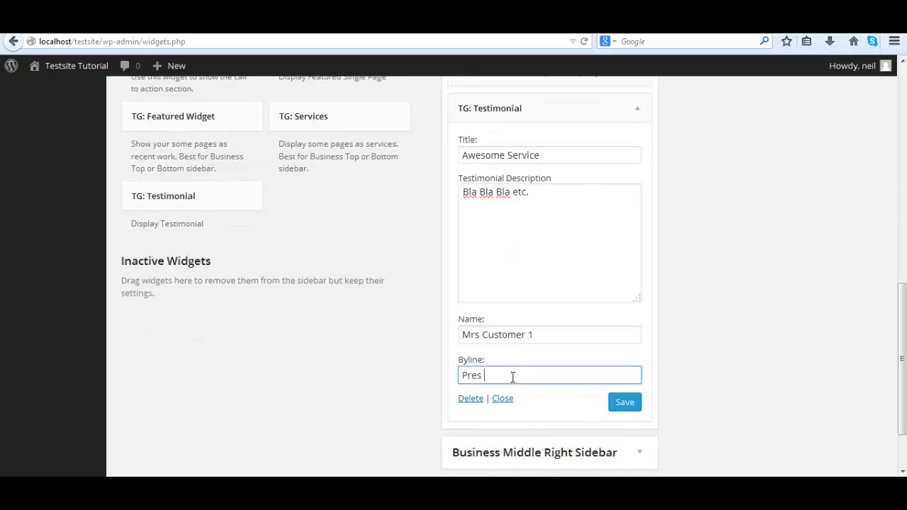
{"action": "type", "text": "Marketing"}
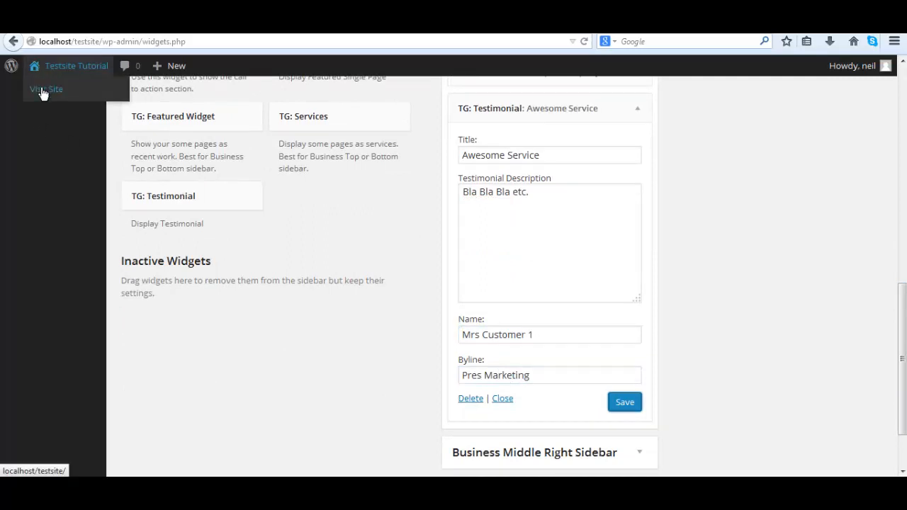
Visit the live site and scroll down the homepage to the two testimonials
{"action": "left_click", "coordinate": [43, 88]}
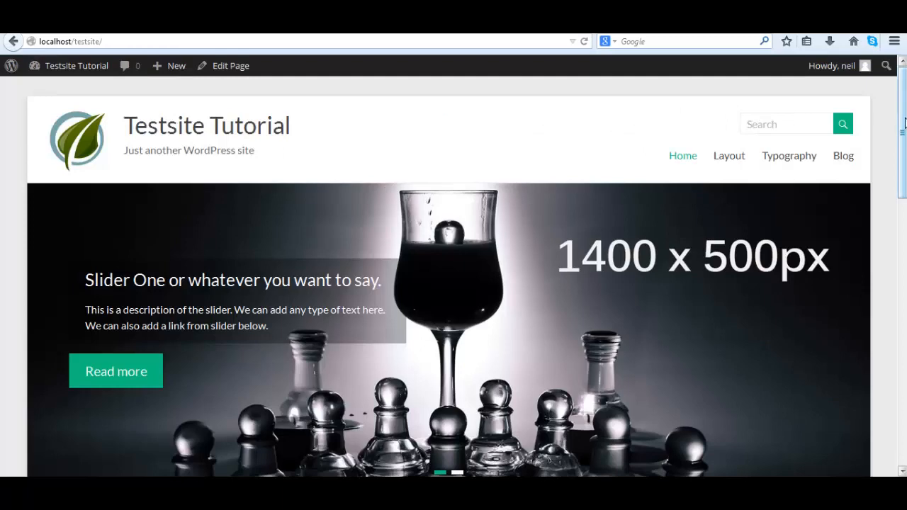
{"action": "scroll", "scroll_direction": "down", "scroll_amount": 3}
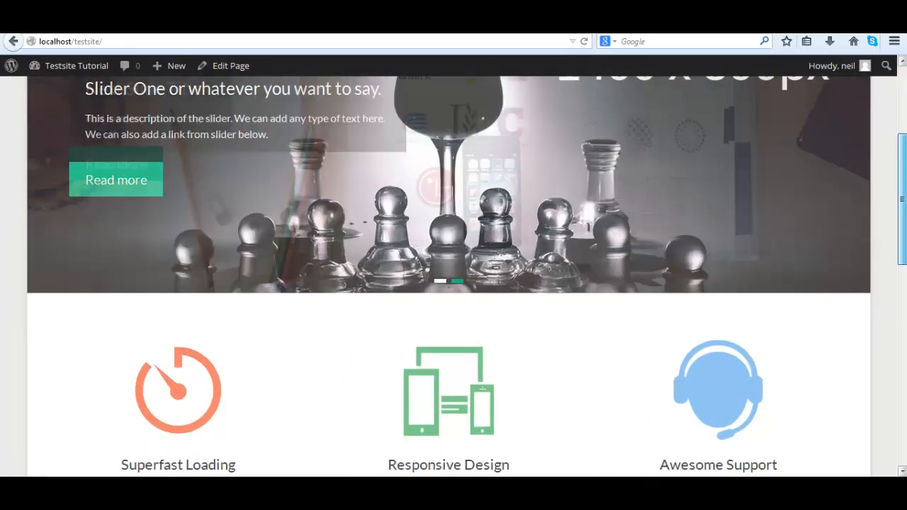
{"action": "scroll", "scroll_direction": "down", "scroll_amount": 3}
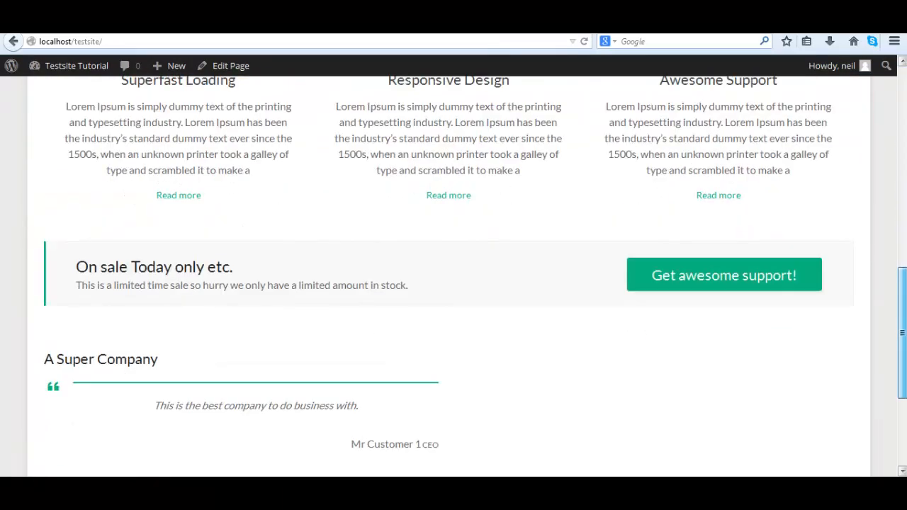
{"action": "scroll", "scroll_direction": "down", "scroll_amount": 3}
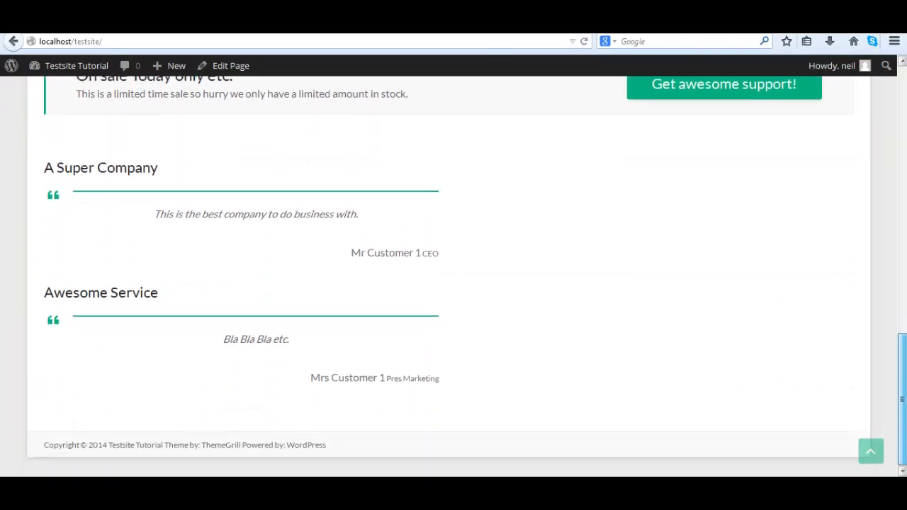
{"action": "mouse_move", "coordinate": [346, 361]}
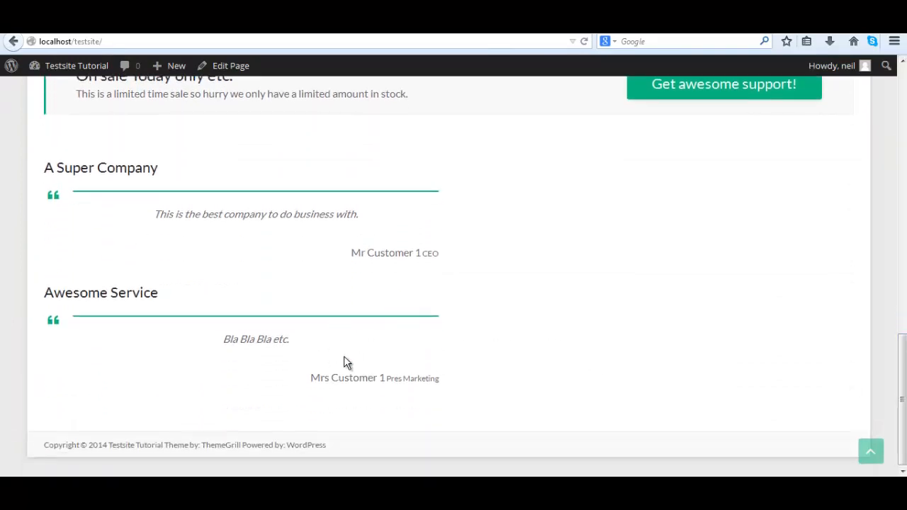
{"action": "mouse_move", "coordinate": [343, 368]}
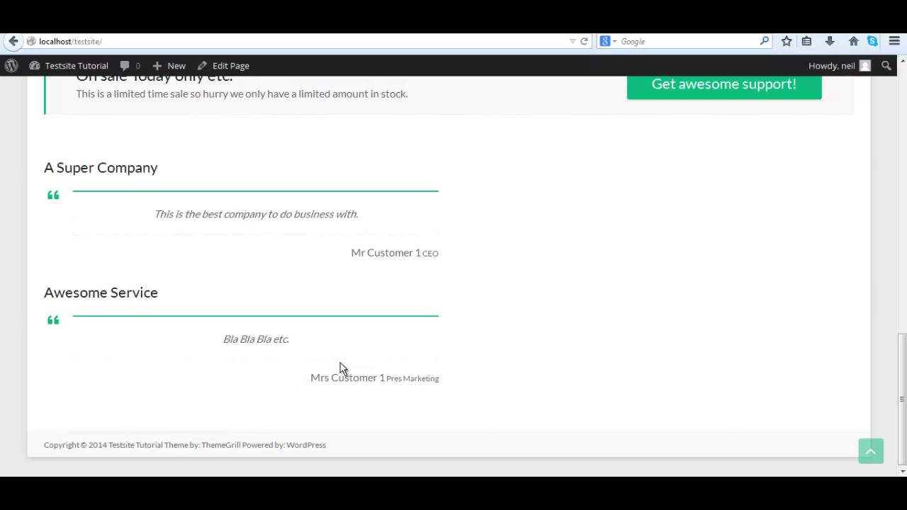
{"action": "mouse_move", "coordinate": [25, 83]}
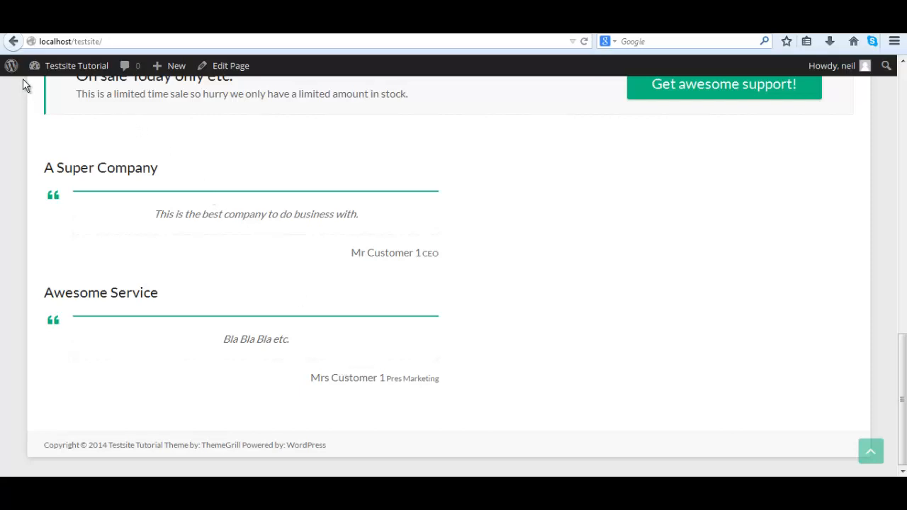
Return to Widgets and move the Awesome Service testimonial into Business Middle Right Sidebar
{"action": "left_click", "coordinate": [77, 65]}
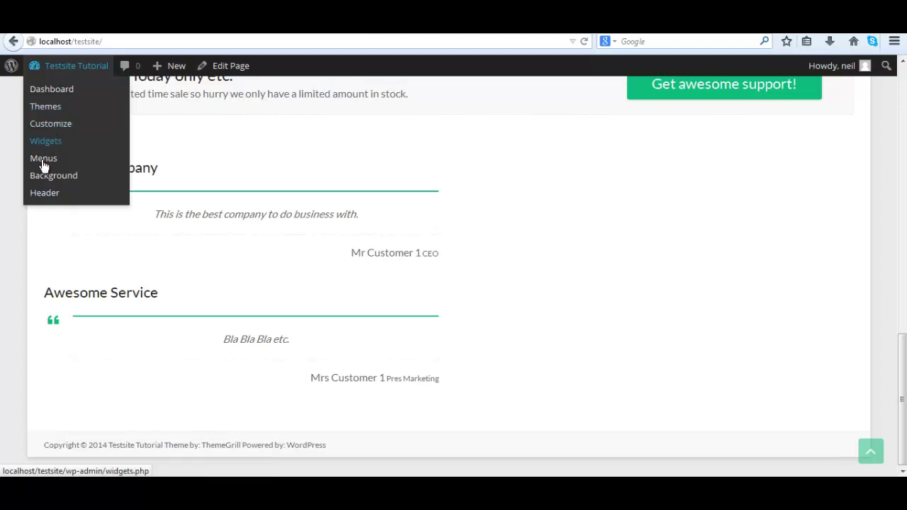
{"action": "mouse_move", "coordinate": [57, 144]}
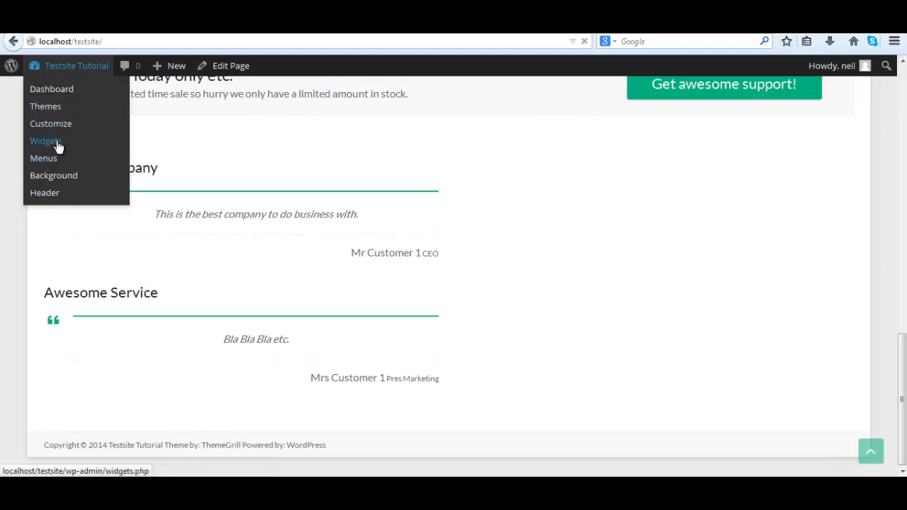
{"action": "left_click", "coordinate": [46, 140]}
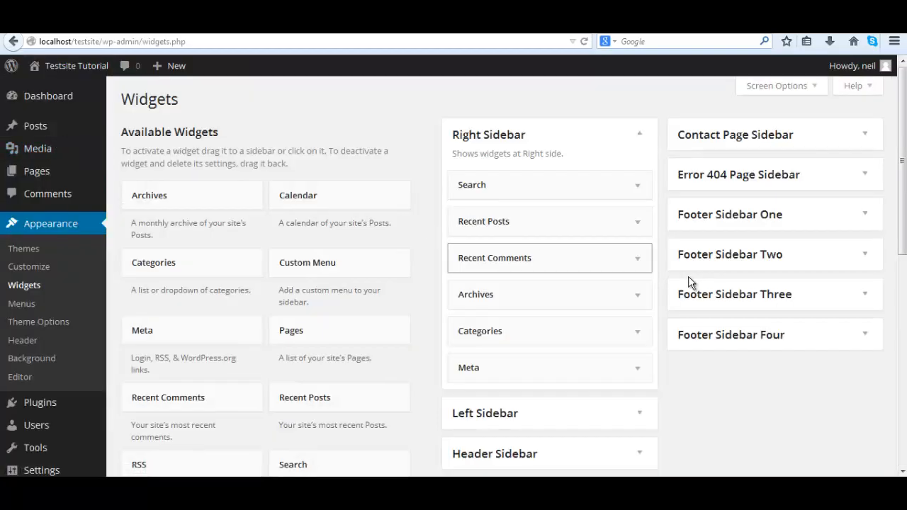
{"action": "scroll", "scroll_direction": "down", "scroll_amount": 3}
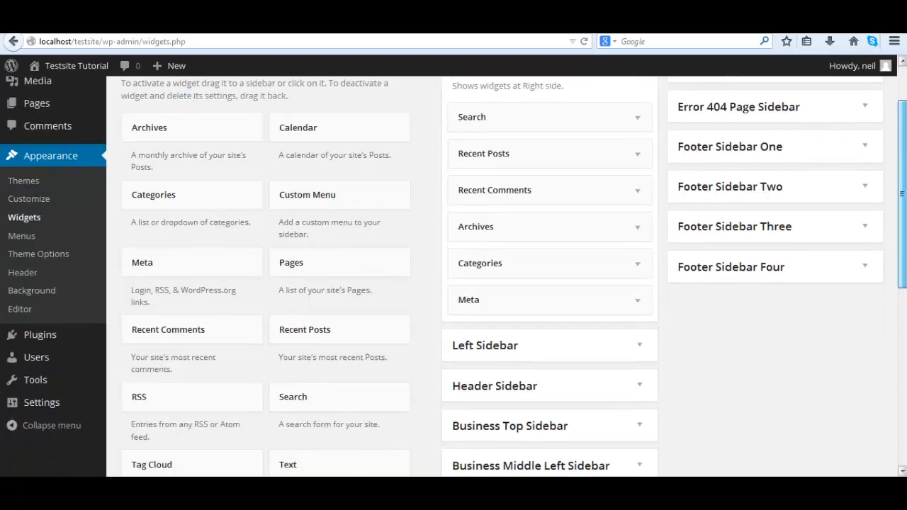
{"action": "scroll", "scroll_direction": "down", "scroll_amount": 3}
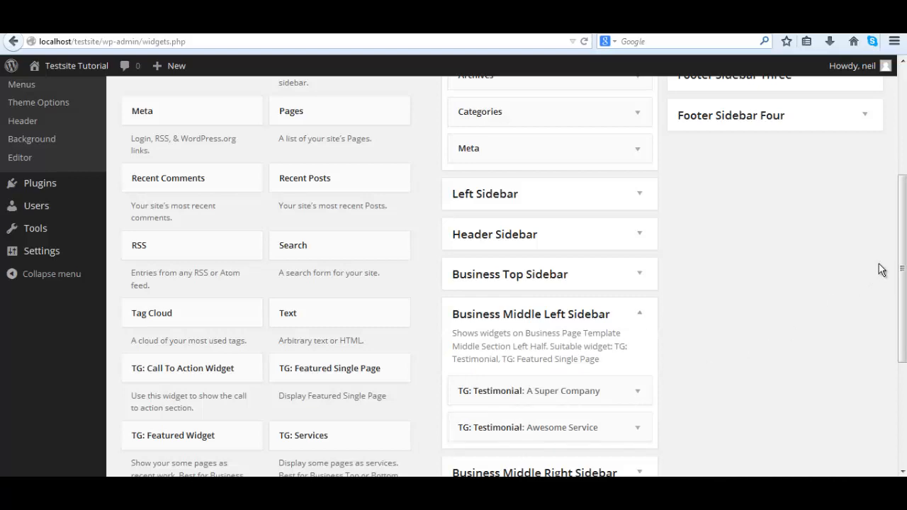
{"action": "scroll", "scroll_direction": "down", "scroll_amount": 3}
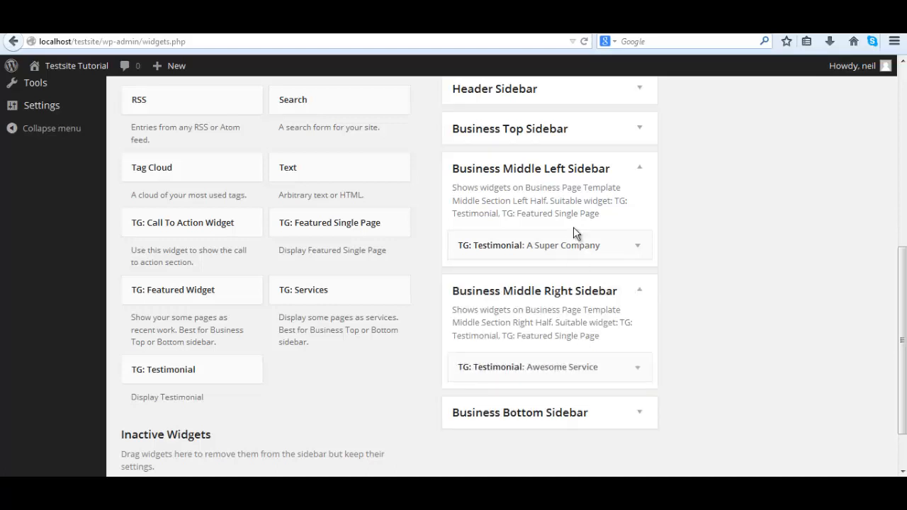
{"action": "left_click_drag", "start_coordinate": [550, 244], "coordinate": [533, 372]}
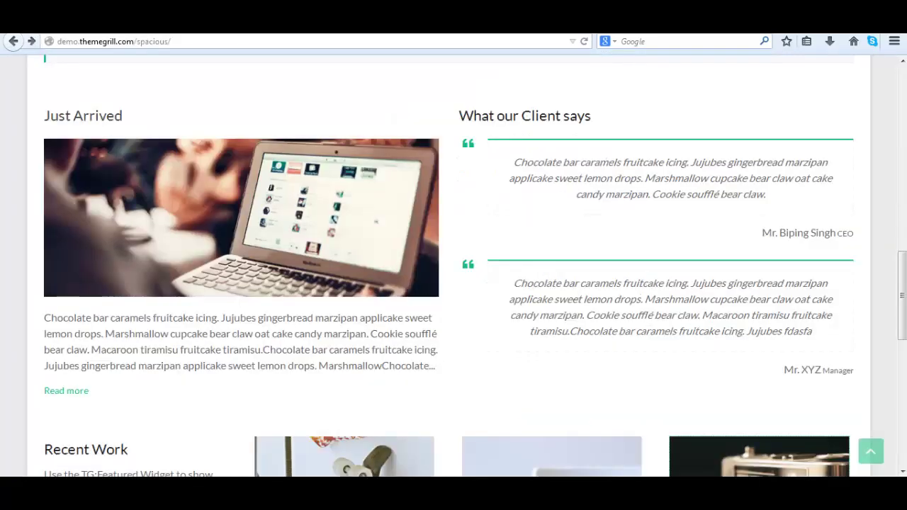
{"action": "mouse_move", "coordinate": [579, 199]}
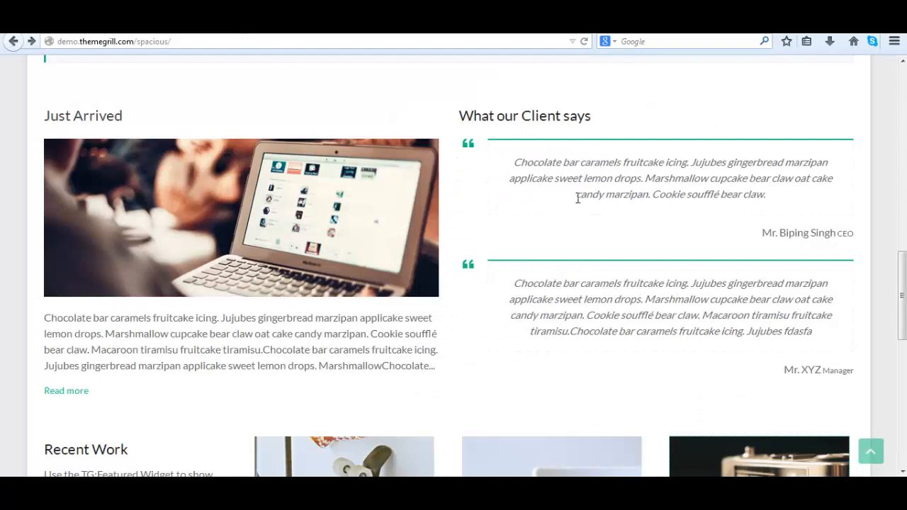
{"action": "mouse_move", "coordinate": [235, 127]}
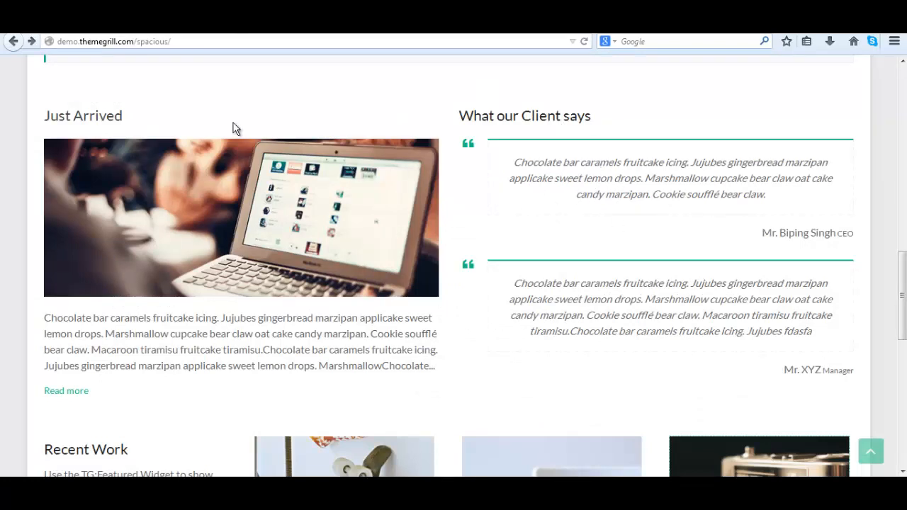
{"action": "mouse_move", "coordinate": [149, 73]}
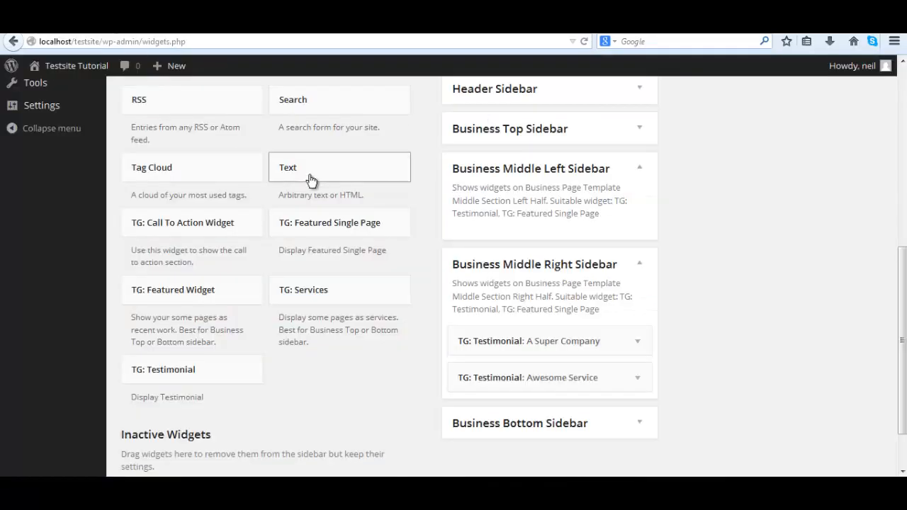
Expand the A Super Company testimonial's settings in Business Middle Right Sidebar
{"action": "left_click", "coordinate": [550, 340]}
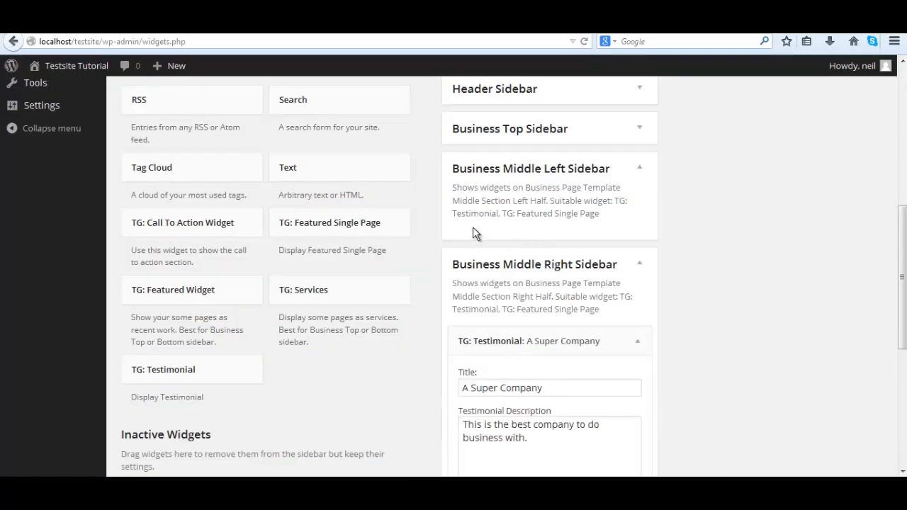
{"action": "mouse_move", "coordinate": [279, 345]}
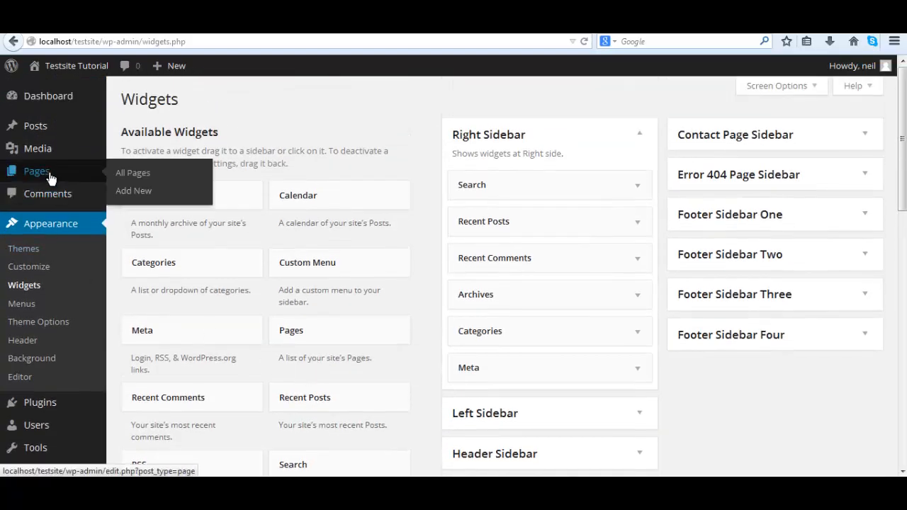
{"action": "mouse_move", "coordinate": [131, 196]}
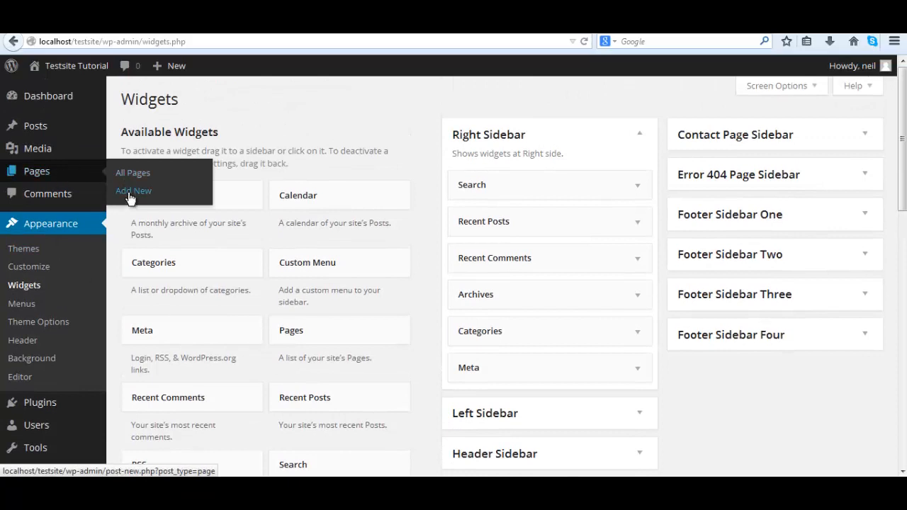
Create a new page titled Featured Page reading 'This page is a featured page on the homepage left column.'
{"action": "left_click", "coordinate": [134, 189]}
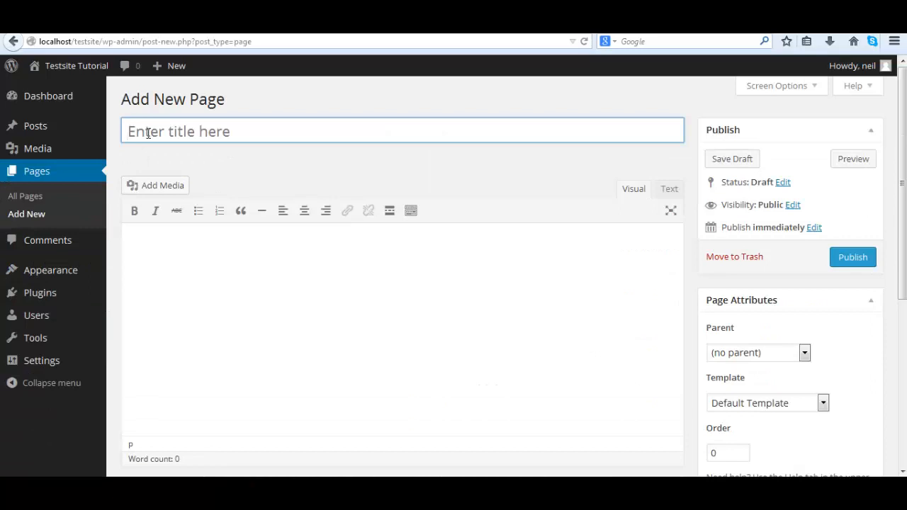
{"action": "type", "text": "Featured Page"}
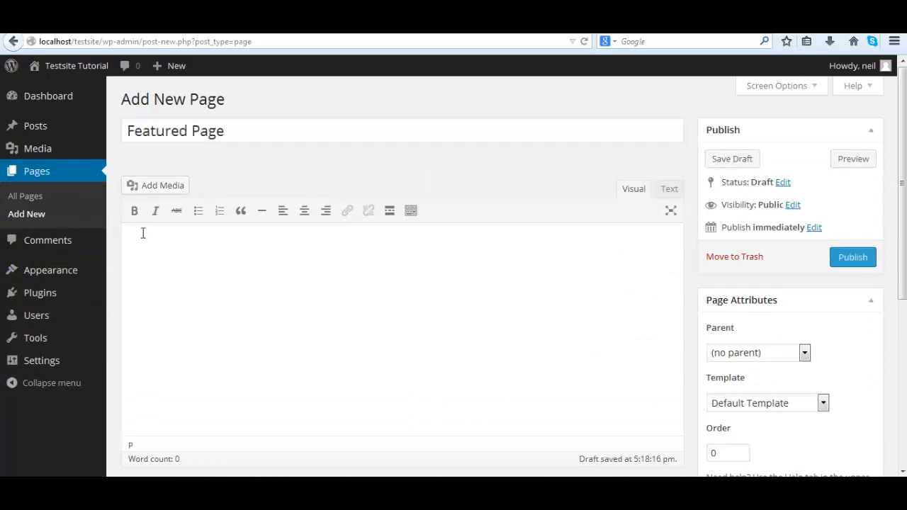
{"action": "type", "text": "This page is a featured page on the homepage le"}
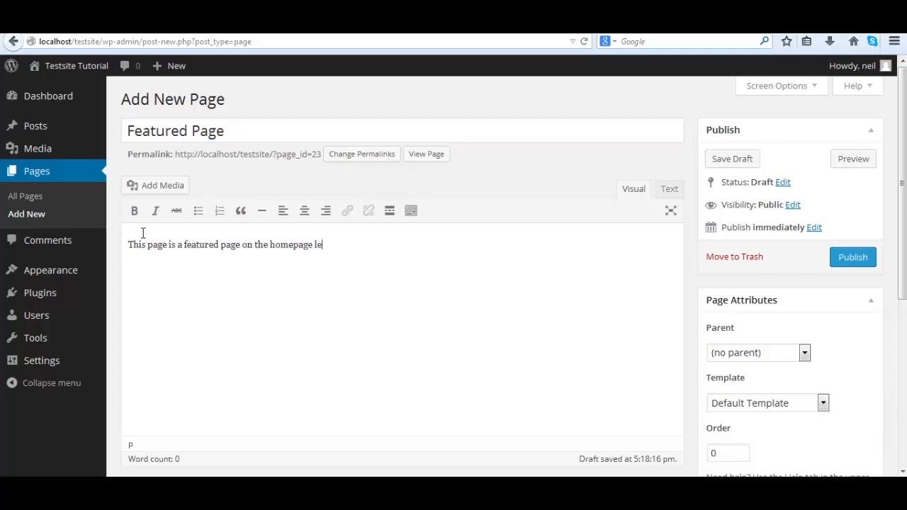
{"action": "scroll", "scroll_direction": "down", "scroll_amount": 3}
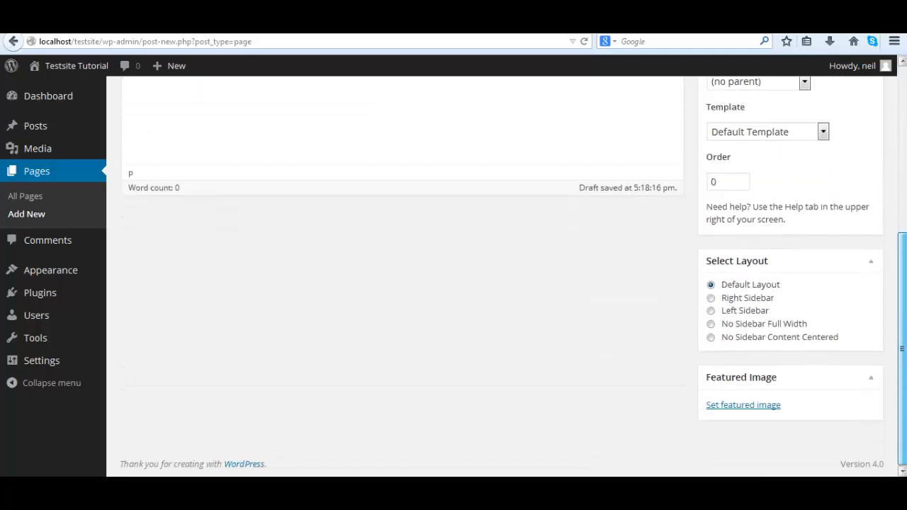
{"action": "left_click", "coordinate": [742, 406]}
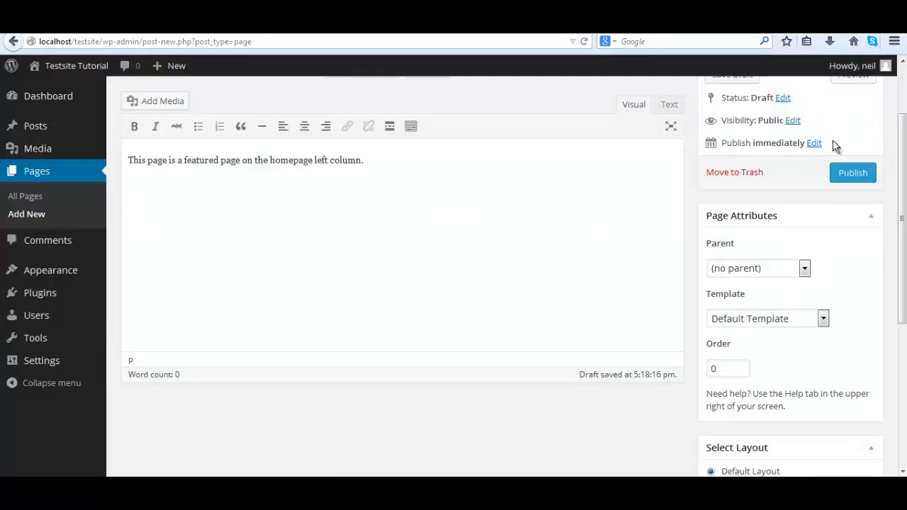
Publish the Featured Page
{"action": "left_click", "coordinate": [853, 173]}
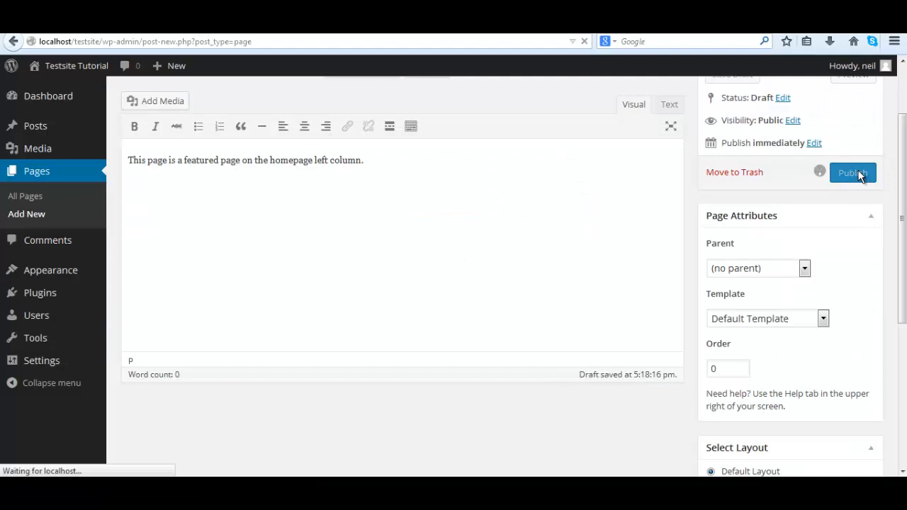
{"action": "left_click", "coordinate": [853, 173]}
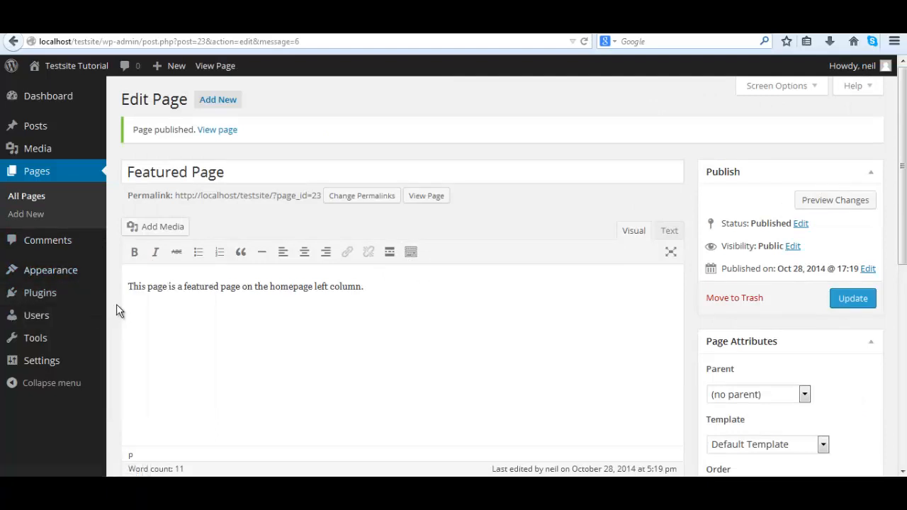
{"action": "mouse_move", "coordinate": [50, 269]}
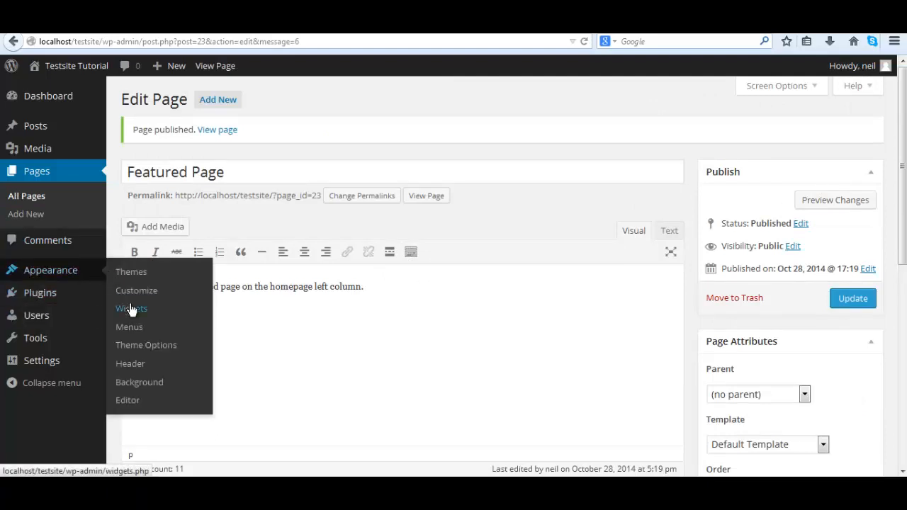
In Business Top Sidebar's TG: Featured Single Page widget, select Featured Page, title it Featured., and save
{"action": "left_click", "coordinate": [130, 309]}
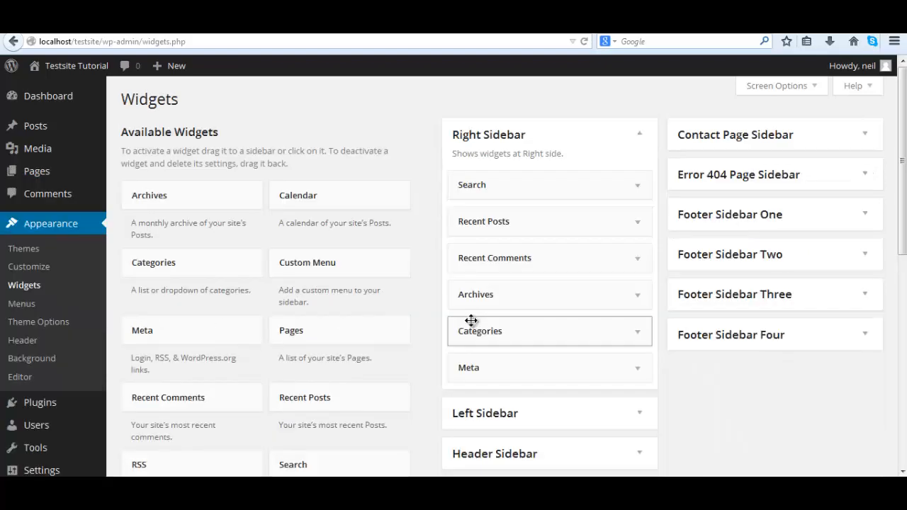
{"action": "scroll", "scroll_direction": "down", "scroll_amount": 3}
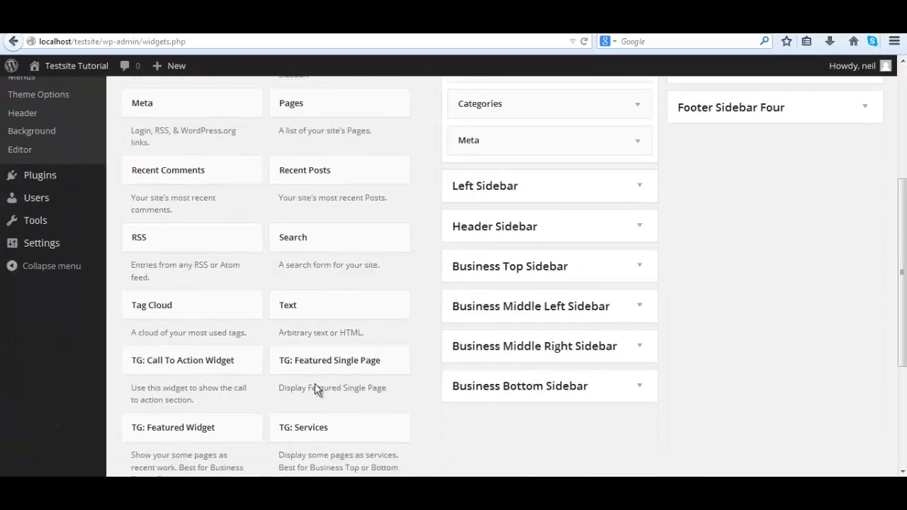
{"action": "mouse_move", "coordinate": [334, 360]}
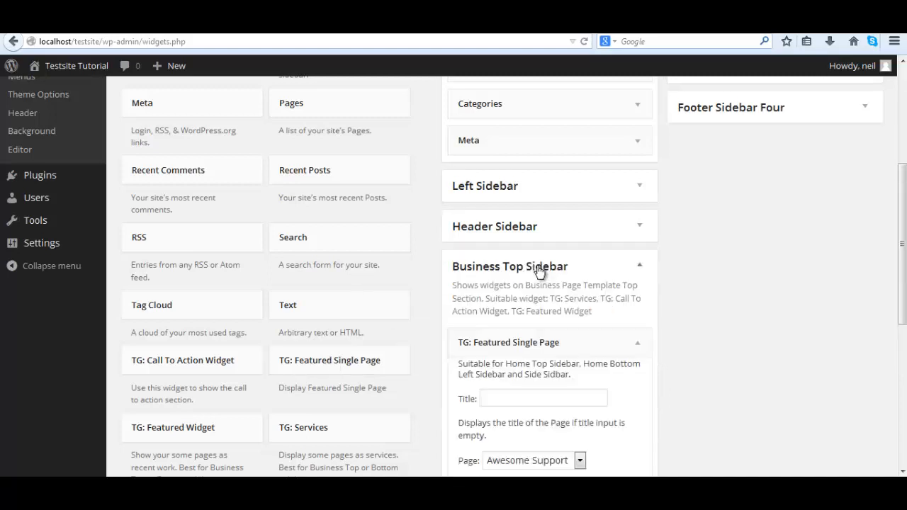
{"action": "scroll", "scroll_direction": "down", "scroll_amount": 3}
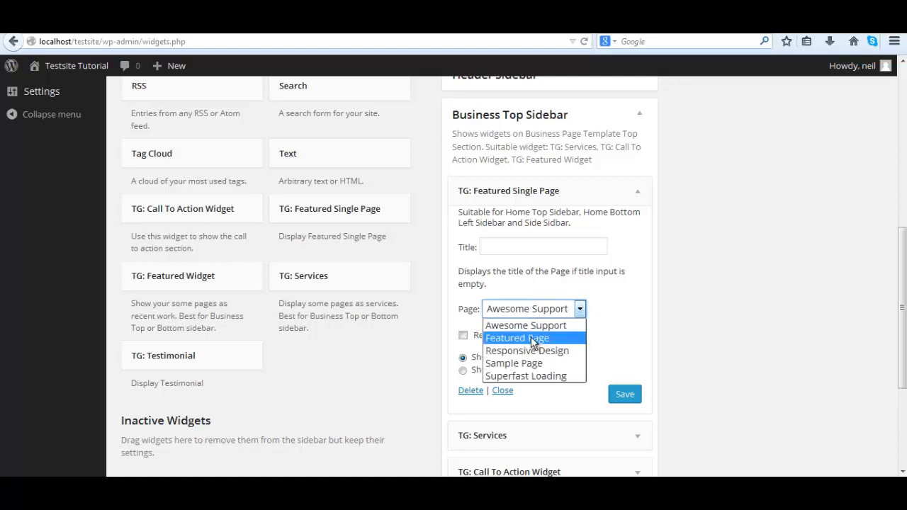
{"action": "left_click", "coordinate": [517, 337]}
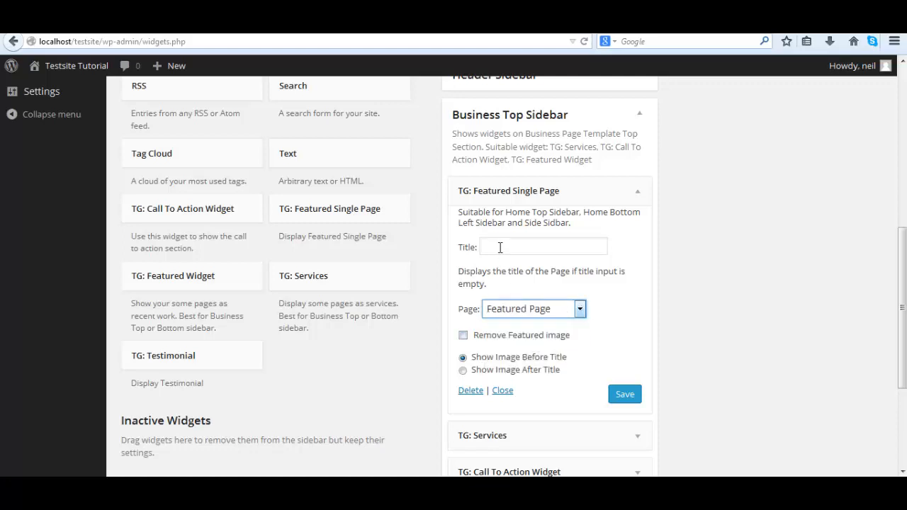
{"action": "left_click", "coordinate": [544, 247]}
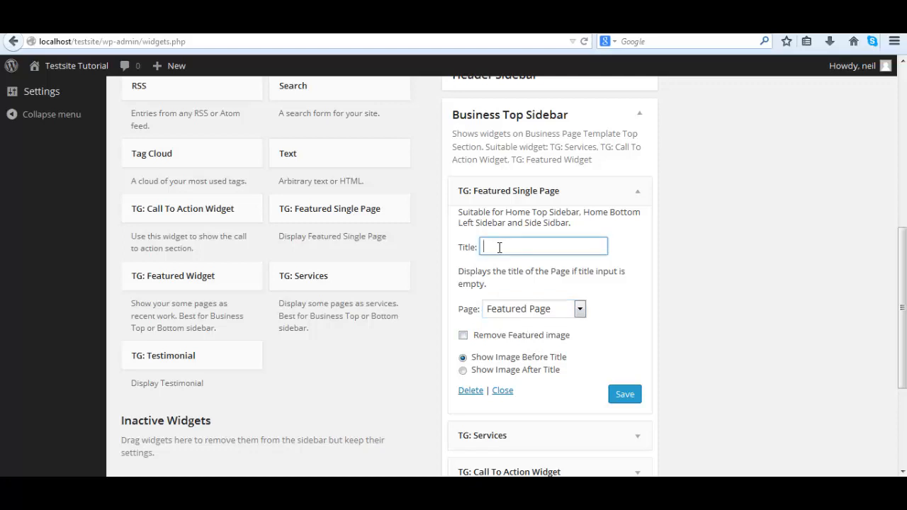
{"action": "type", "text": "Featured."}
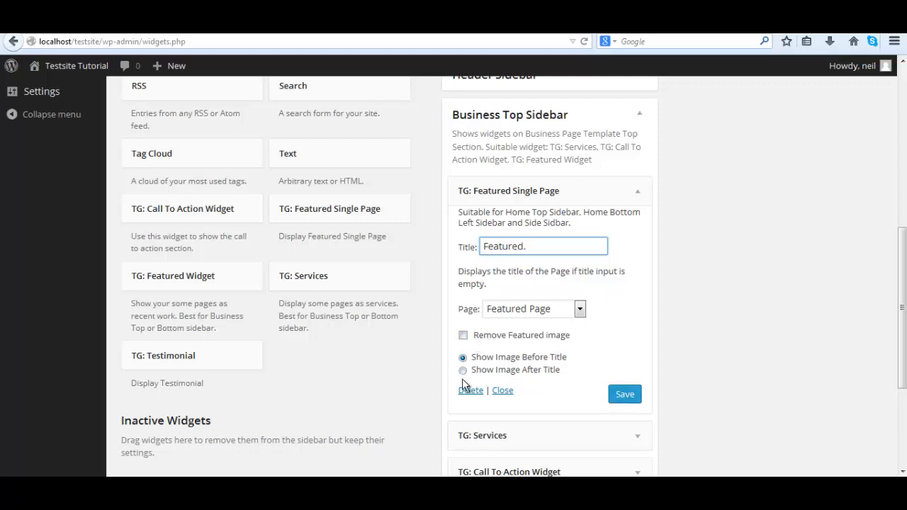
{"action": "left_click", "coordinate": [624, 394]}
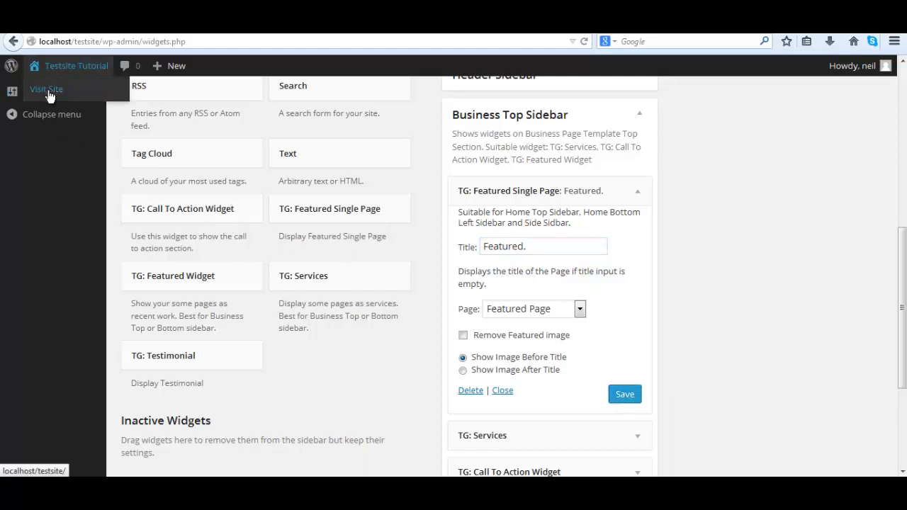
View the live homepage and scroll to check where the Featured. block sits, then back to the top
{"action": "left_click", "coordinate": [46, 88]}
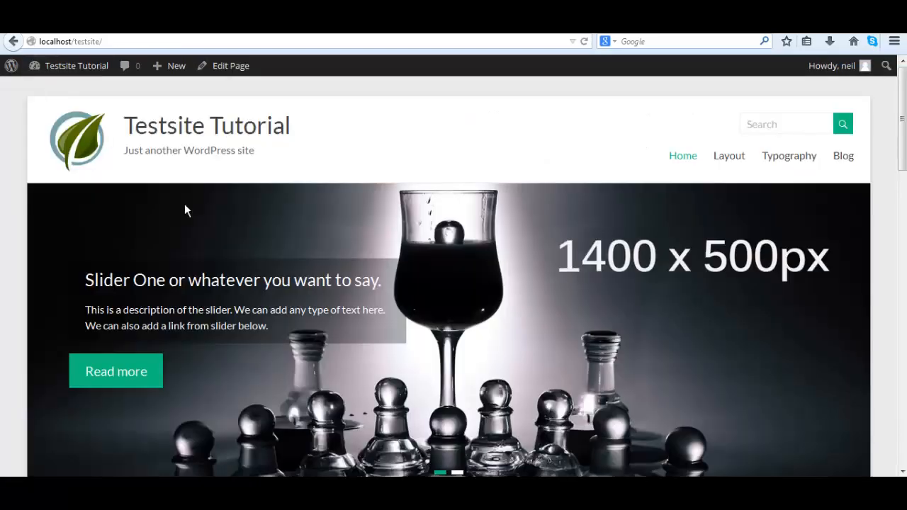
{"action": "scroll", "scroll_direction": "down", "scroll_amount": 3}
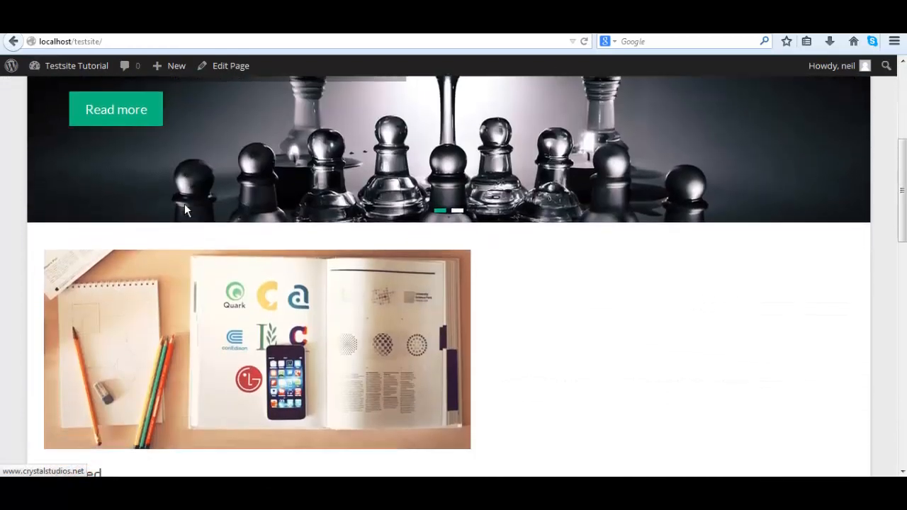
{"action": "scroll", "scroll_direction": "down", "scroll_amount": 3}
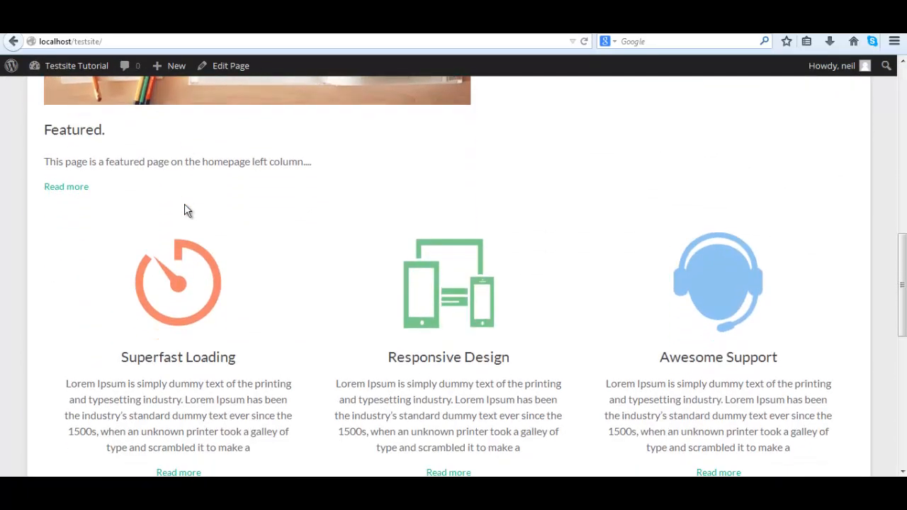
{"action": "scroll", "scroll_direction": "down", "scroll_amount": 3}
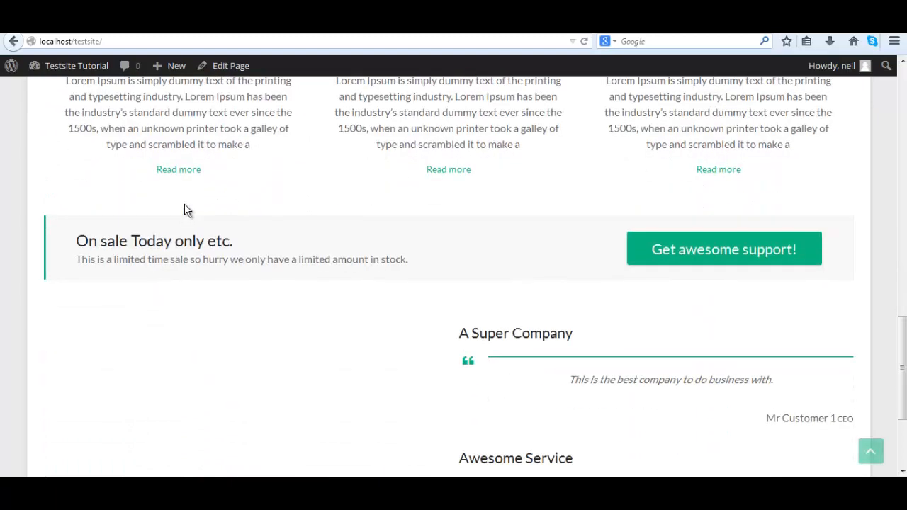
{"action": "scroll", "scroll_direction": "down", "scroll_amount": 3}
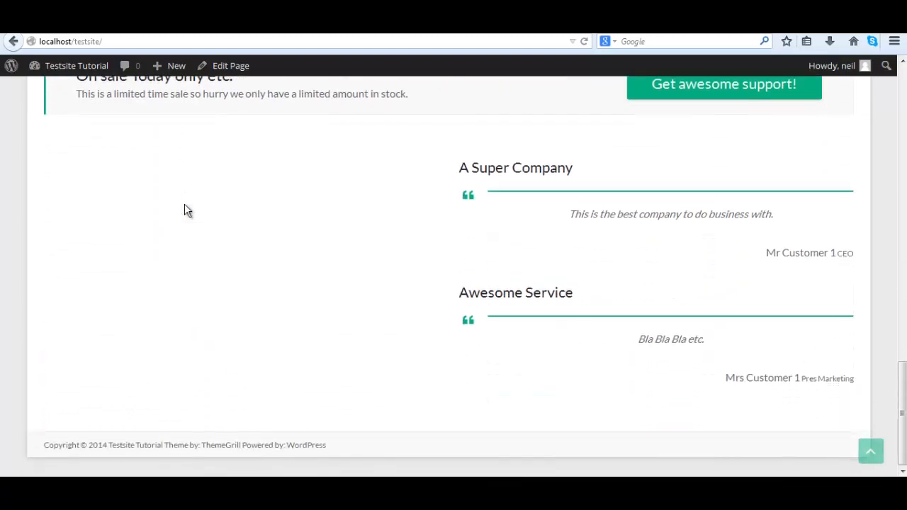
{"action": "scroll", "scroll_direction": "up", "scroll_amount": 3}
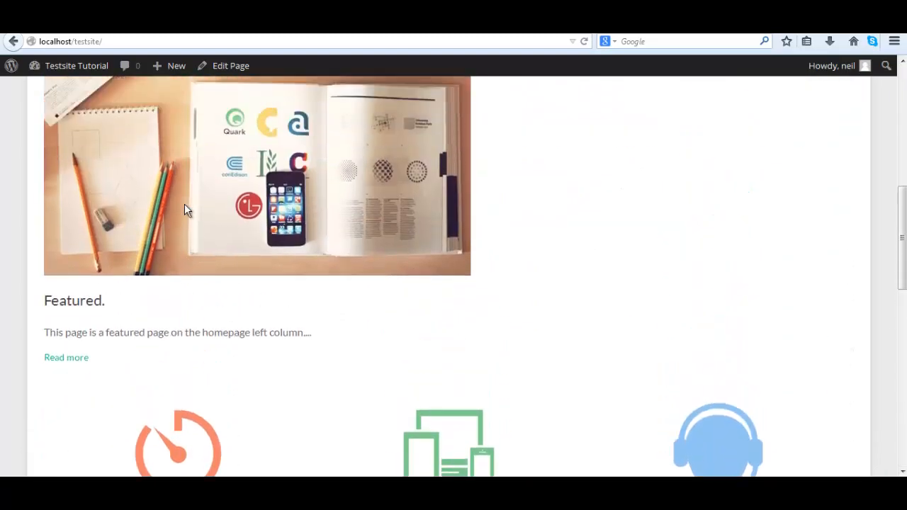
{"action": "scroll", "scroll_direction": "up", "scroll_amount": 3}
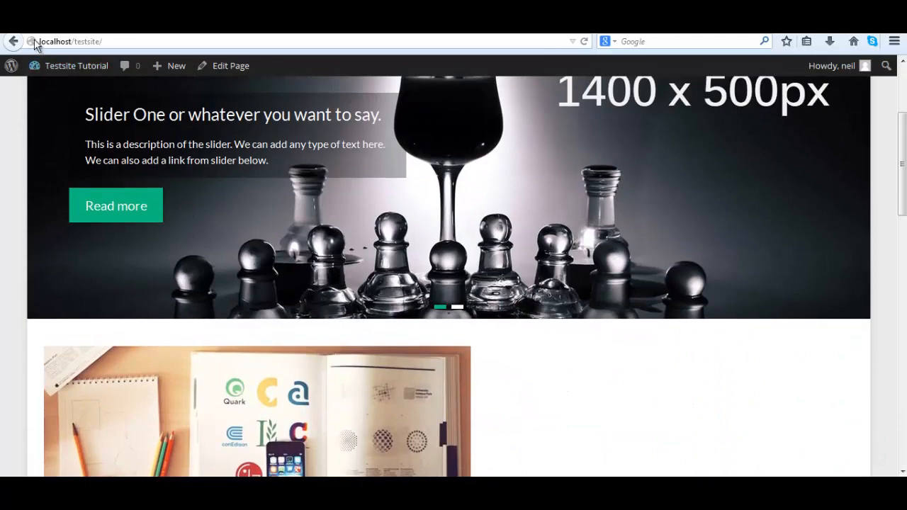
Return to Widgets and expand Business Middle Right and Business Top Sidebars to relocate the Featured Single Page widget
{"action": "left_click", "coordinate": [76, 65]}
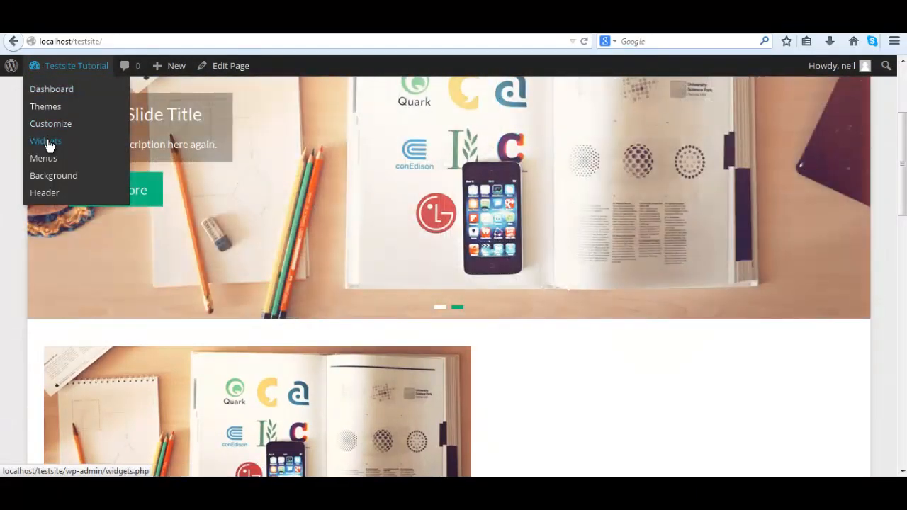
{"action": "left_click", "coordinate": [45, 140]}
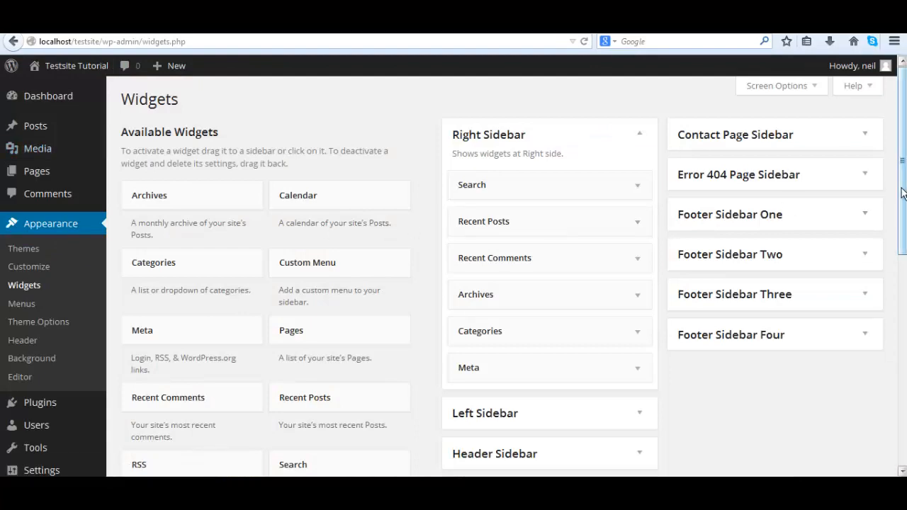
{"action": "scroll", "scroll_direction": "down", "scroll_amount": 3}
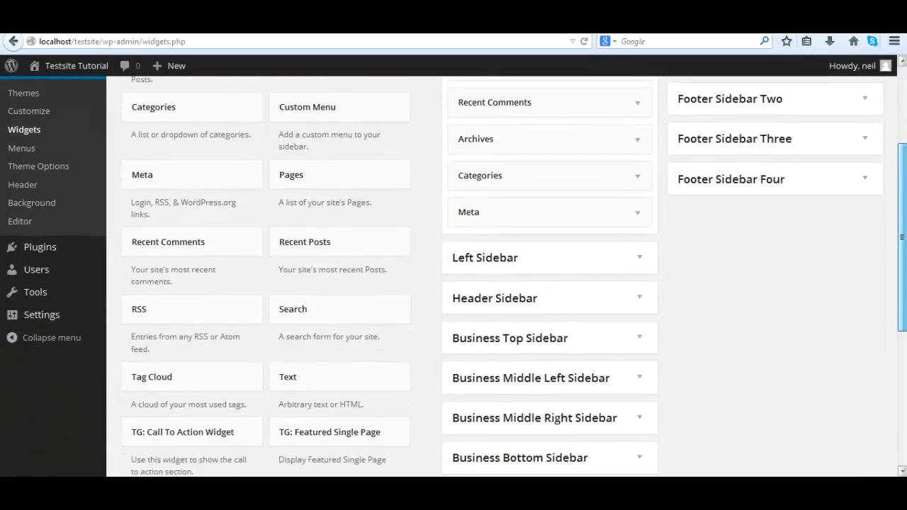
{"action": "scroll", "scroll_direction": "down", "scroll_amount": 3}
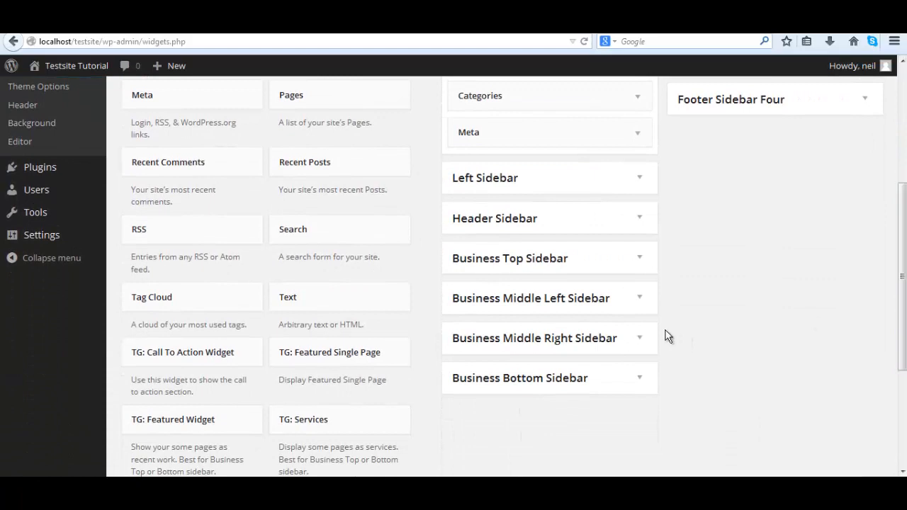
{"action": "left_click", "coordinate": [550, 337]}
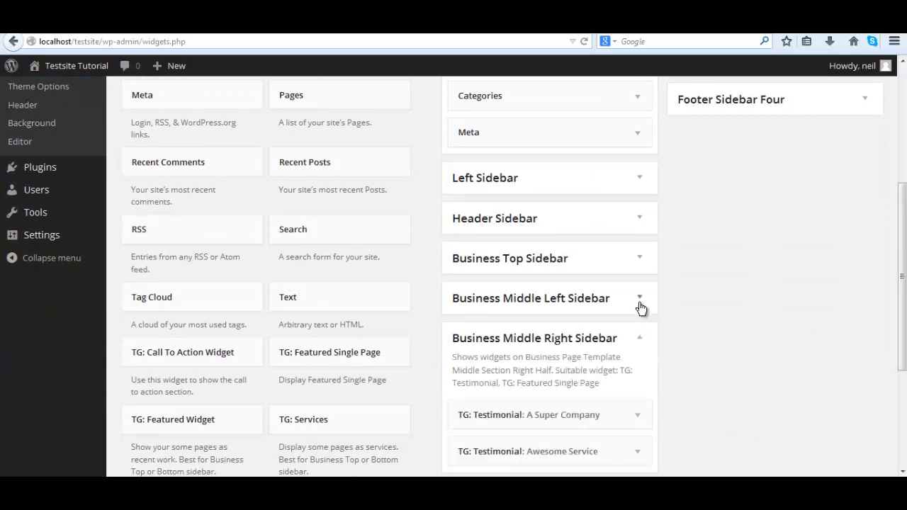
{"action": "left_click", "coordinate": [550, 298]}
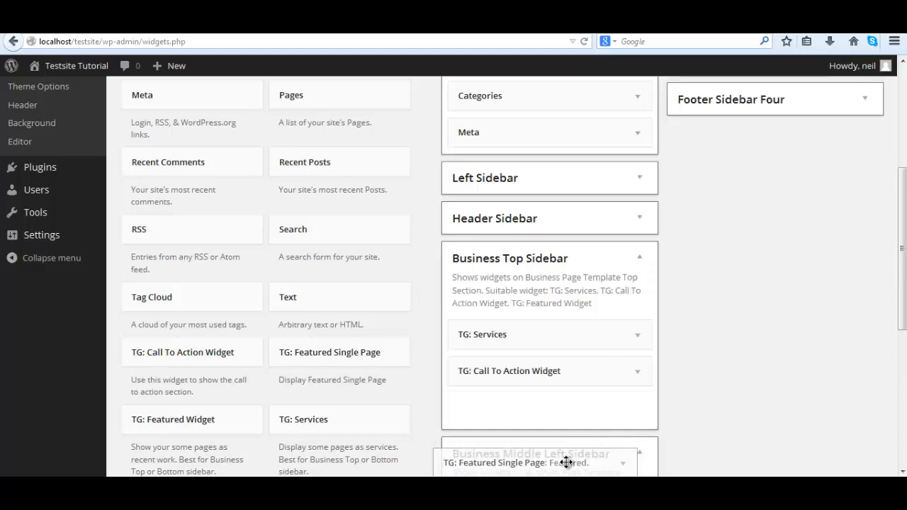
{"action": "scroll", "scroll_direction": "down", "scroll_amount": 3}
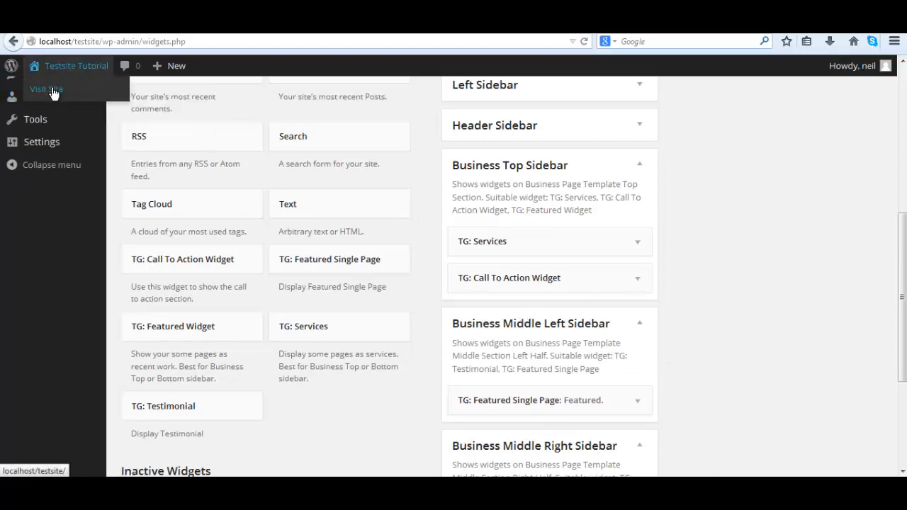
Check the live homepage: the Featured block sits in the middle left column beside the two testimonials
{"action": "left_click", "coordinate": [45, 88]}
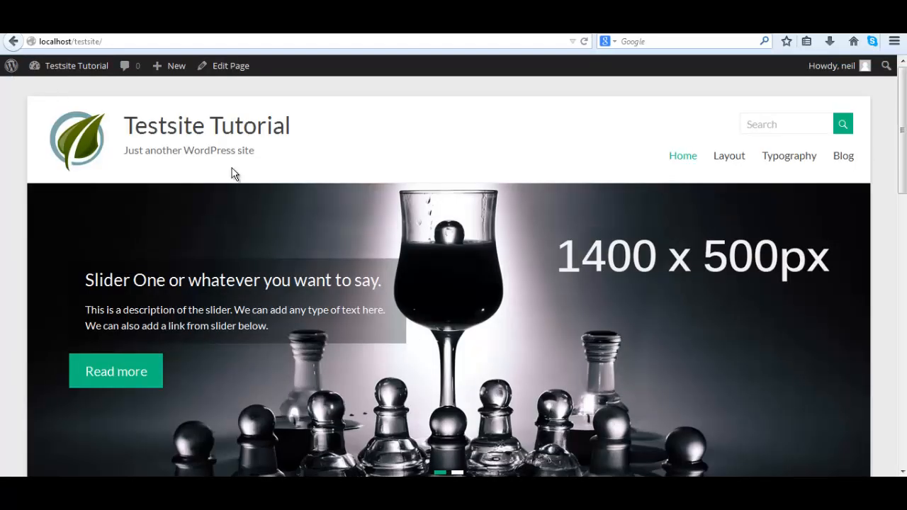
{"action": "scroll", "scroll_direction": "down", "scroll_amount": 3}
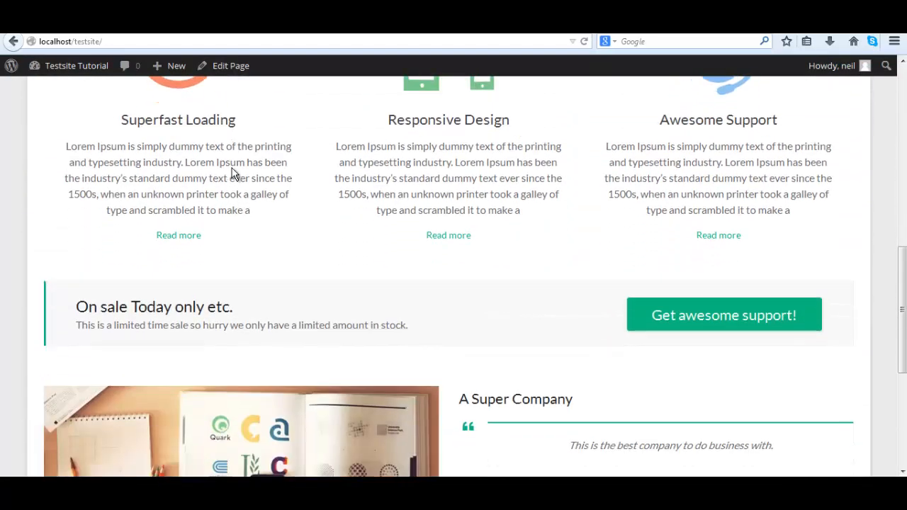
{"action": "scroll", "scroll_direction": "down", "scroll_amount": 3}
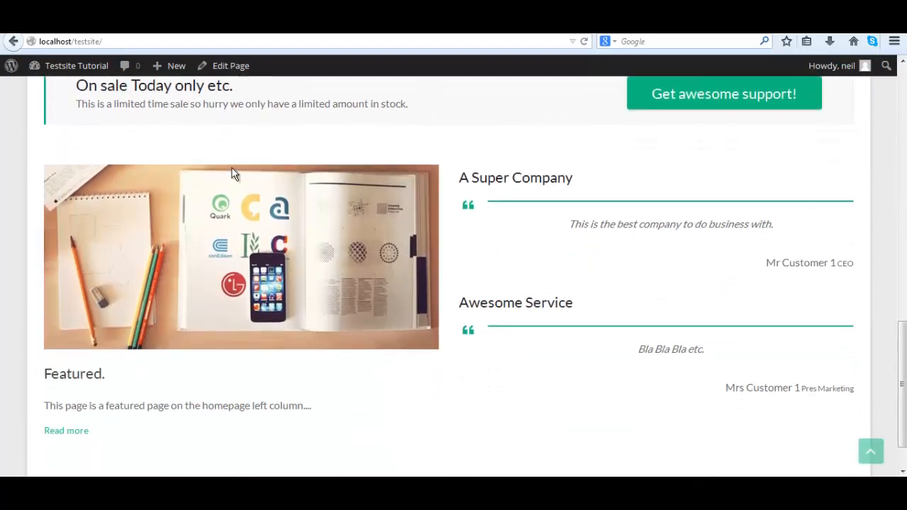
{"action": "scroll", "scroll_direction": "down", "scroll_amount": 3}
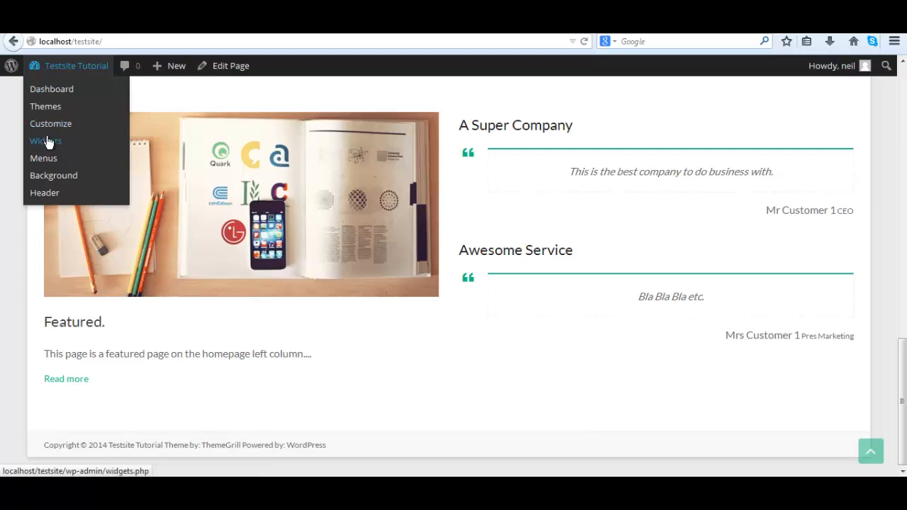
Set the TG: Featured Single Page widget in Business Middle Left Sidebar to Show Image After Title
{"action": "left_click", "coordinate": [46, 142]}
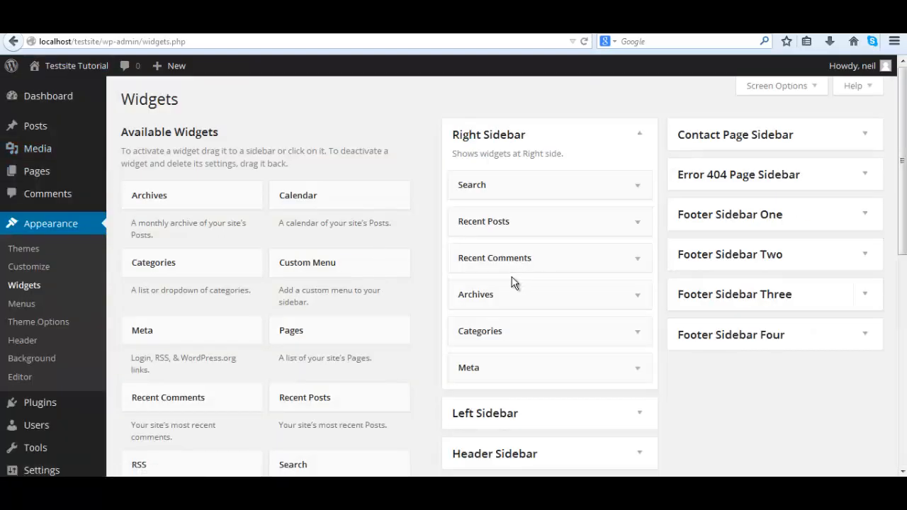
{"action": "scroll", "scroll_direction": "down", "scroll_amount": 3}
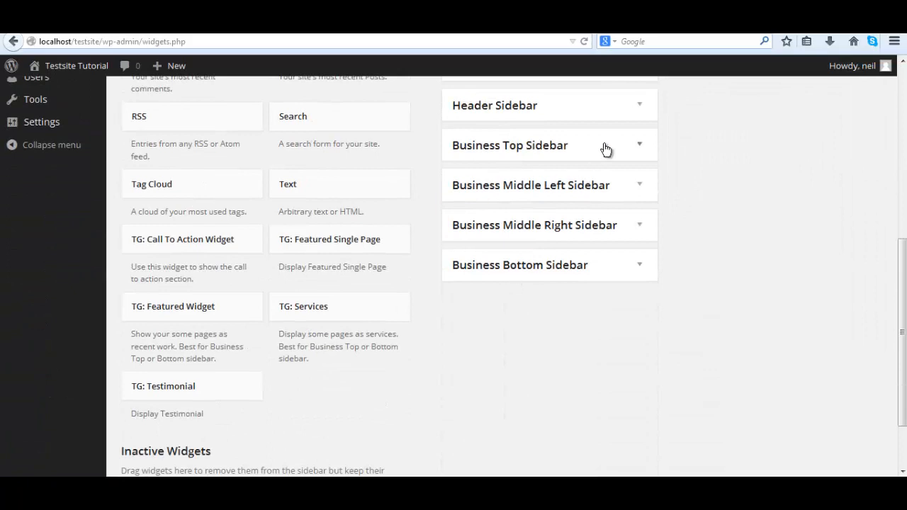
{"action": "mouse_move", "coordinate": [643, 186]}
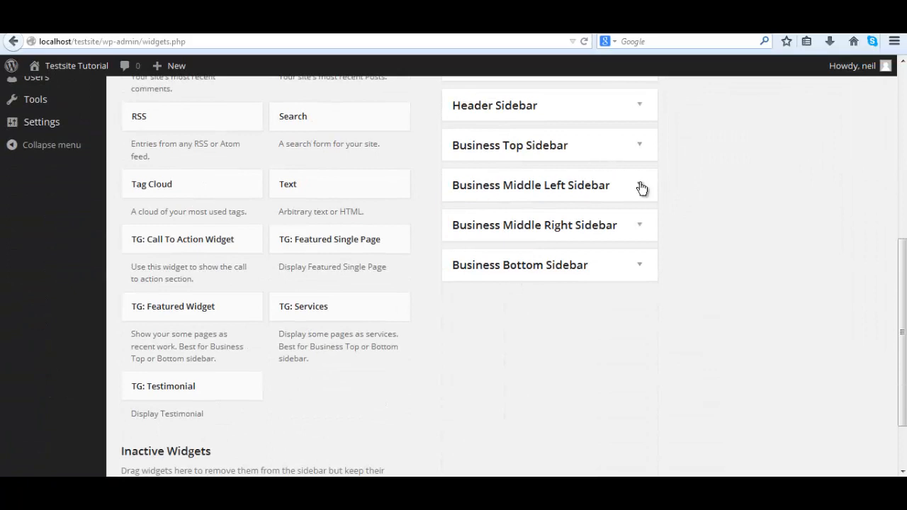
{"action": "left_click", "coordinate": [550, 184]}
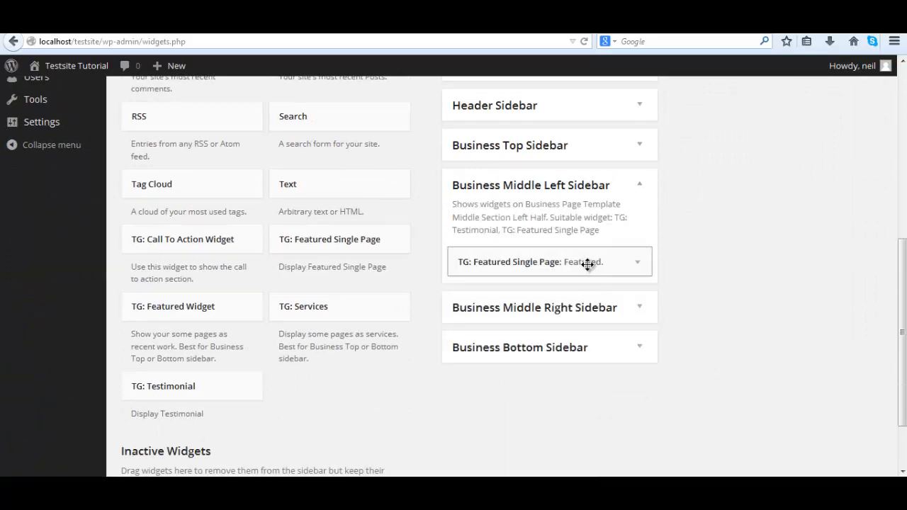
{"action": "left_click", "coordinate": [550, 261]}
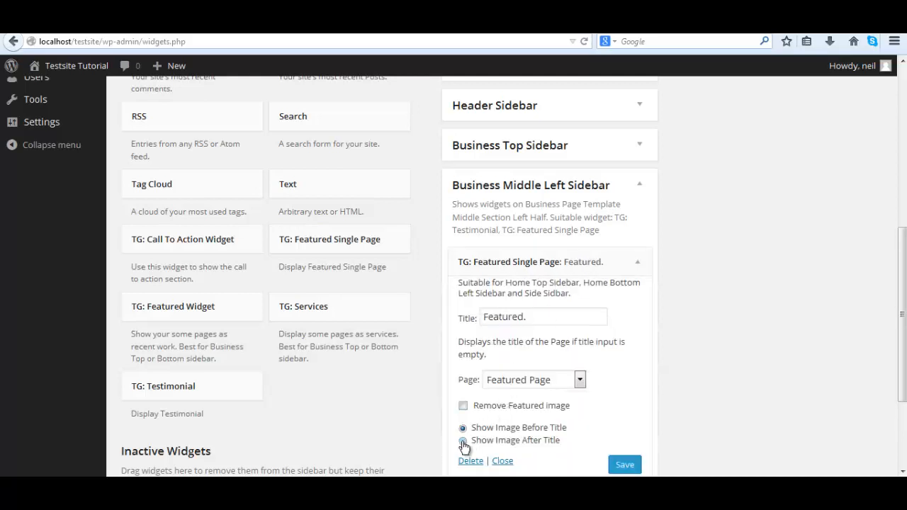
{"action": "left_click", "coordinate": [460, 440]}
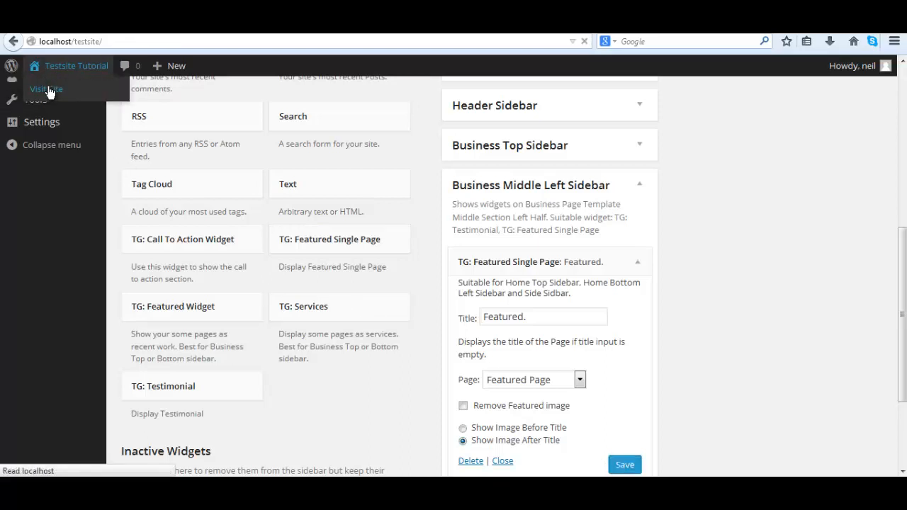
Confirm the homepage Featured block shows title above image, then view the full Featured Page via Read more
{"action": "left_click", "coordinate": [46, 87]}
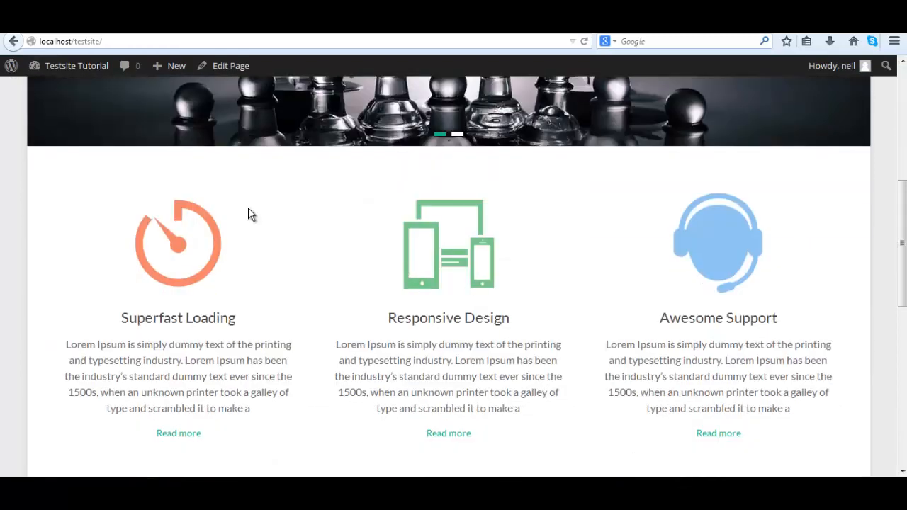
{"action": "scroll", "scroll_direction": "down", "scroll_amount": 3}
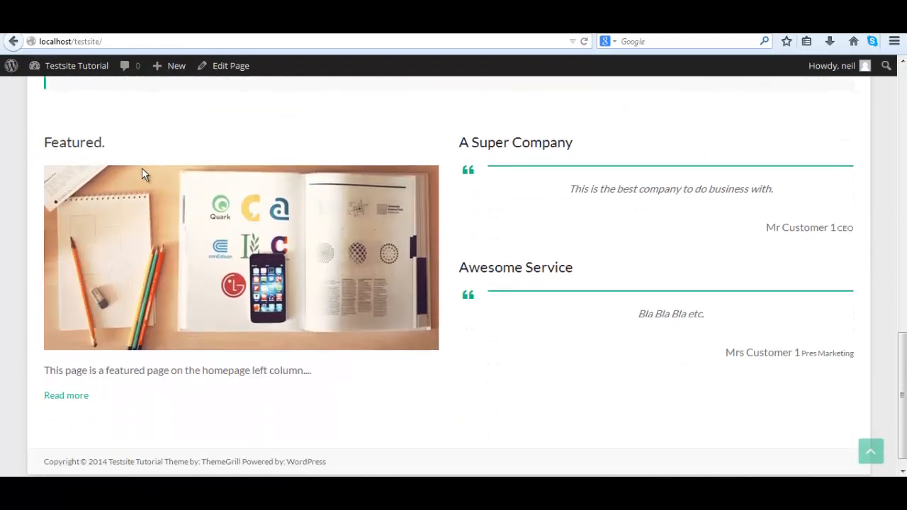
{"action": "scroll", "scroll_direction": "down", "scroll_amount": 3}
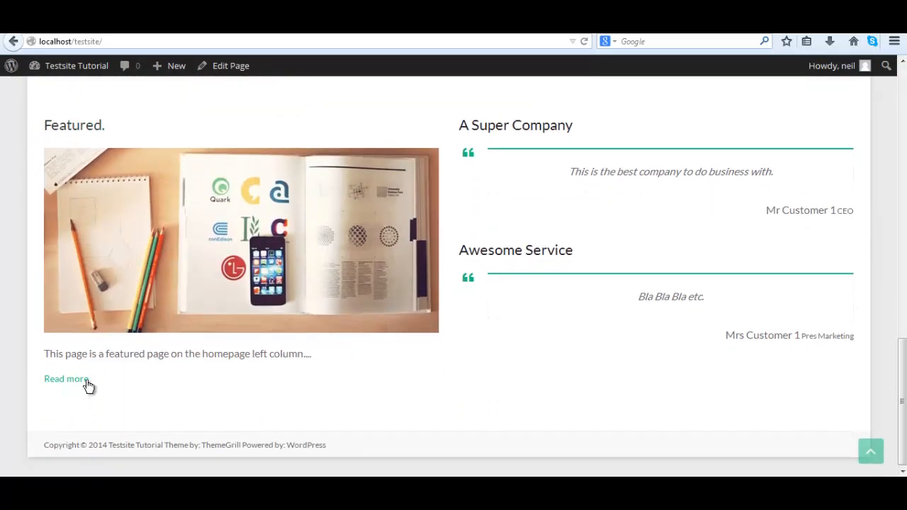
{"action": "left_click", "coordinate": [65, 378]}
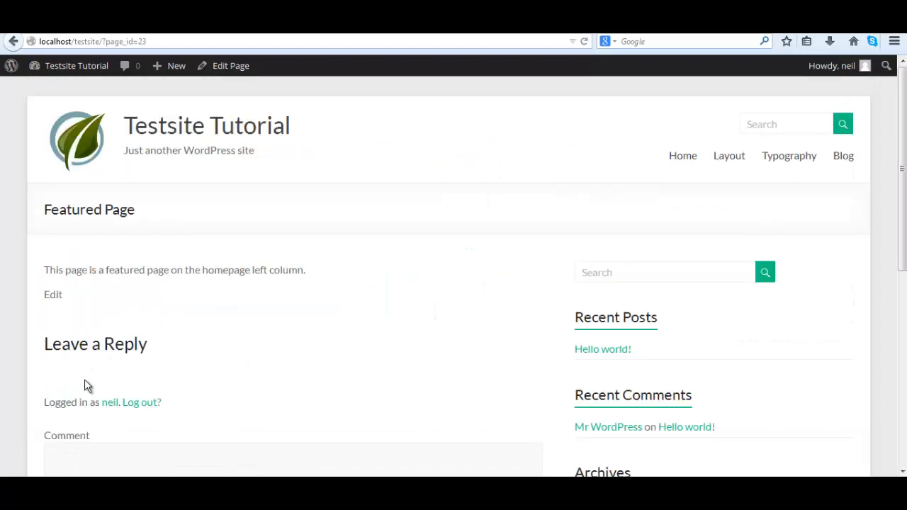
{"action": "mouse_move", "coordinate": [286, 296]}
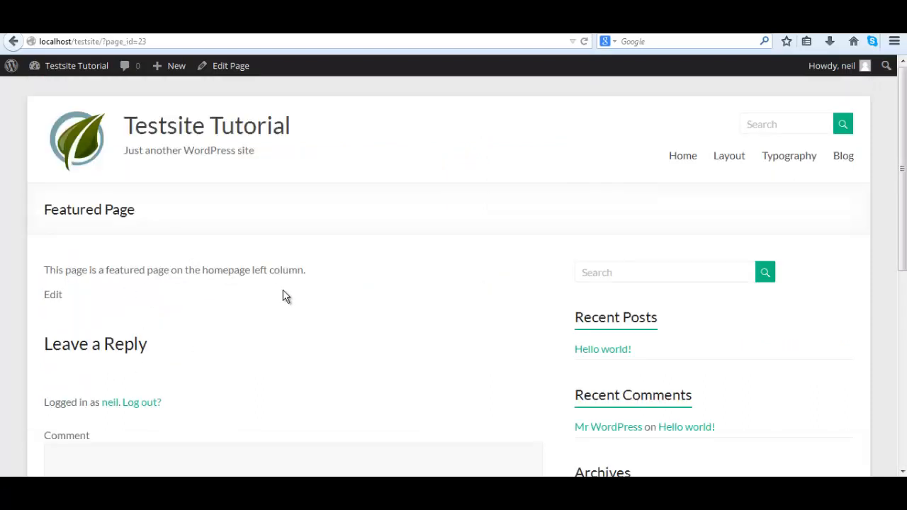
{"action": "mouse_move", "coordinate": [283, 263]}
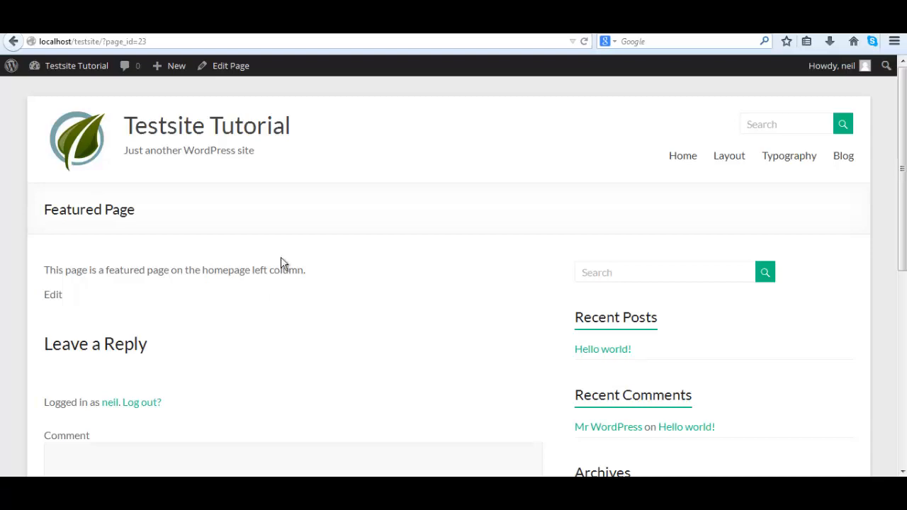
{"action": "left_click", "coordinate": [76, 65]}
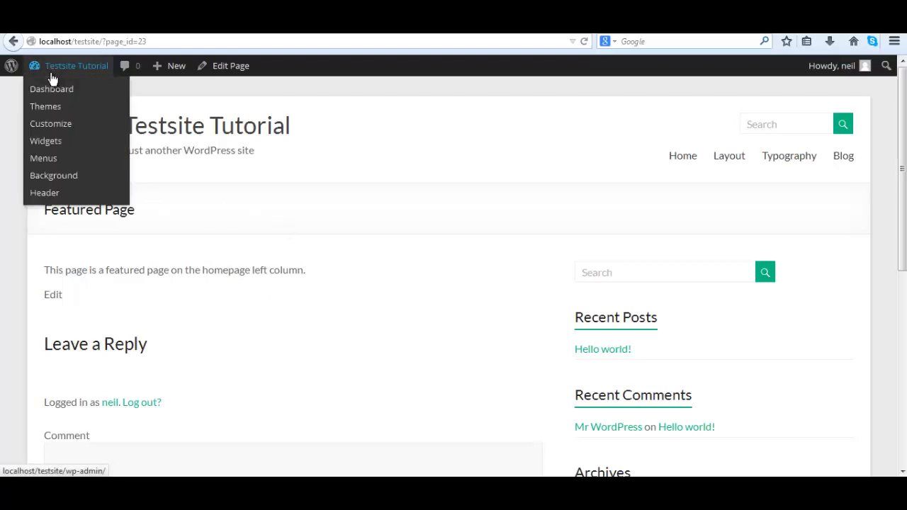